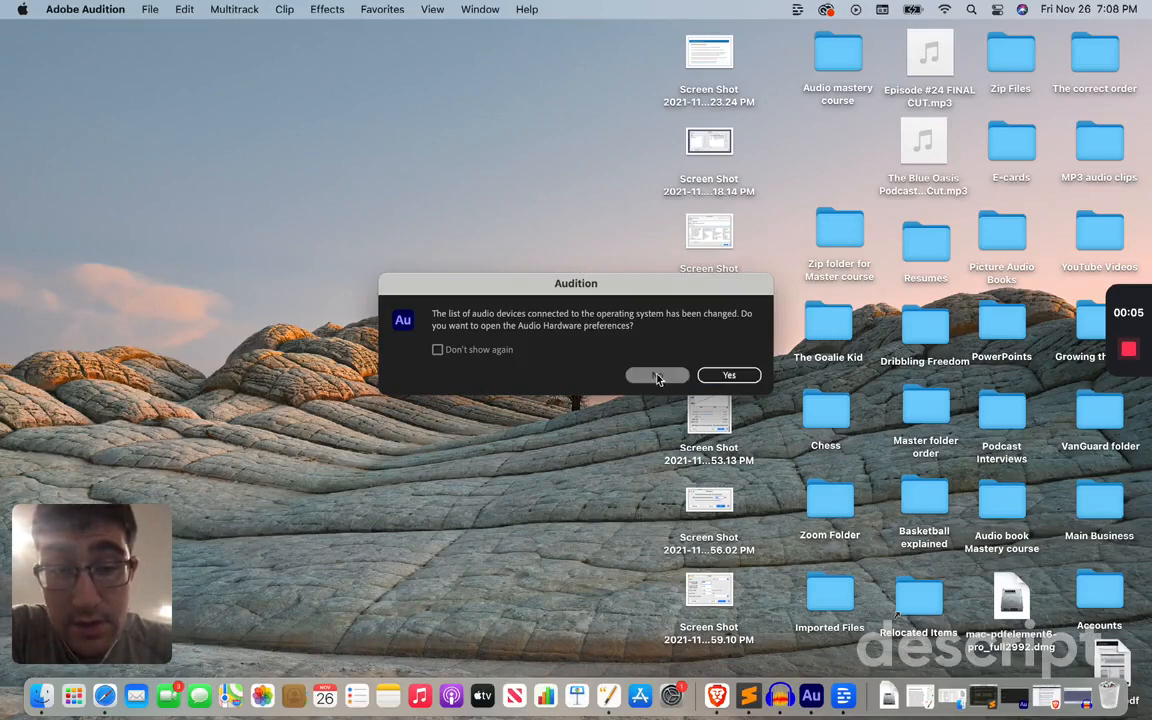
- Dismiss the audio-devices-changed notice by choosing 'No'
{"action": "left_click", "coordinate": [656, 376]}
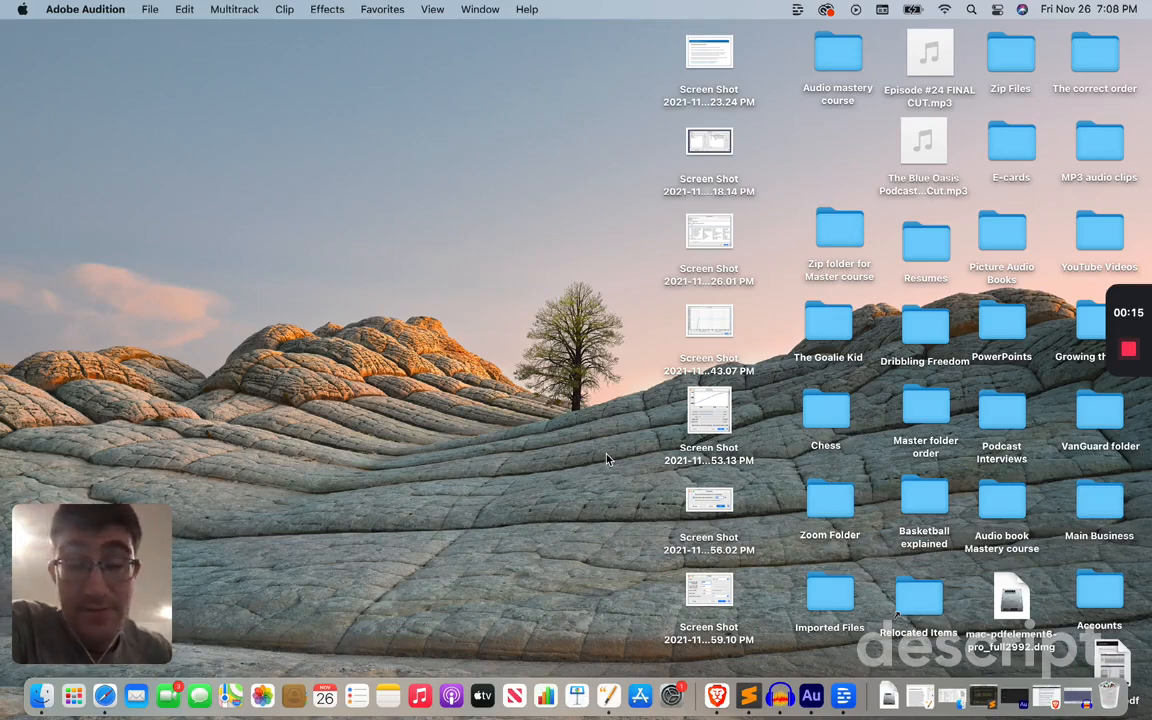
{"action": "mouse_move", "coordinate": [756, 620]}
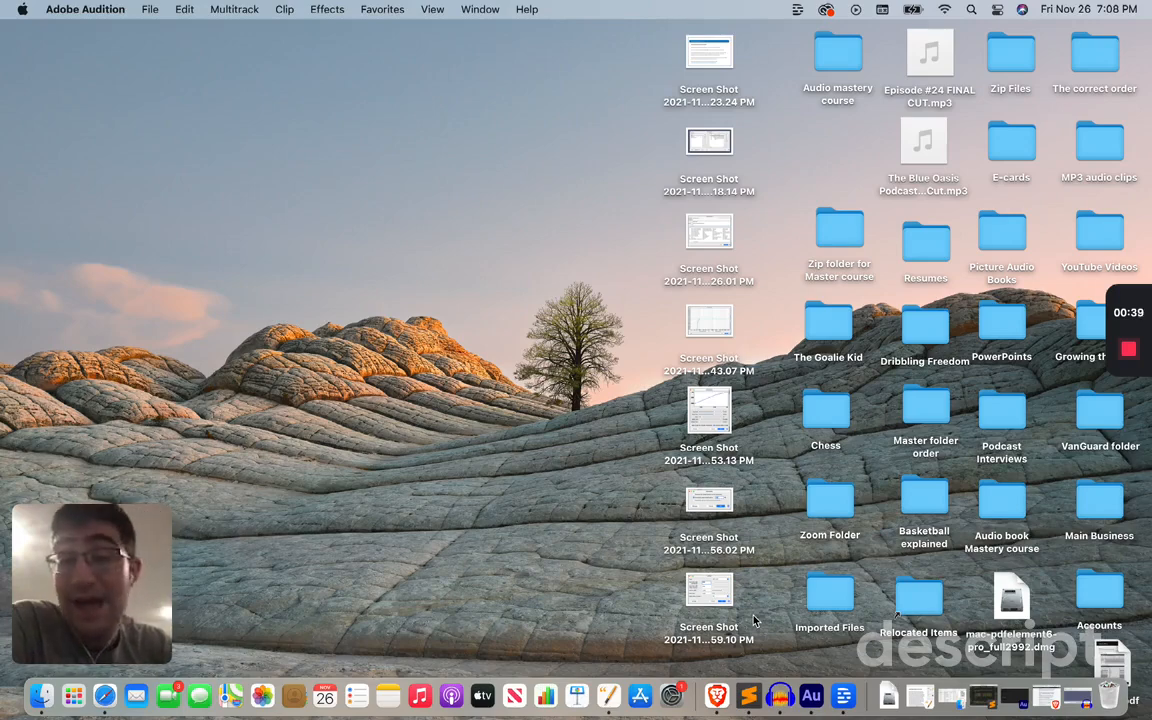
{"action": "mouse_move", "coordinate": [780, 696]}
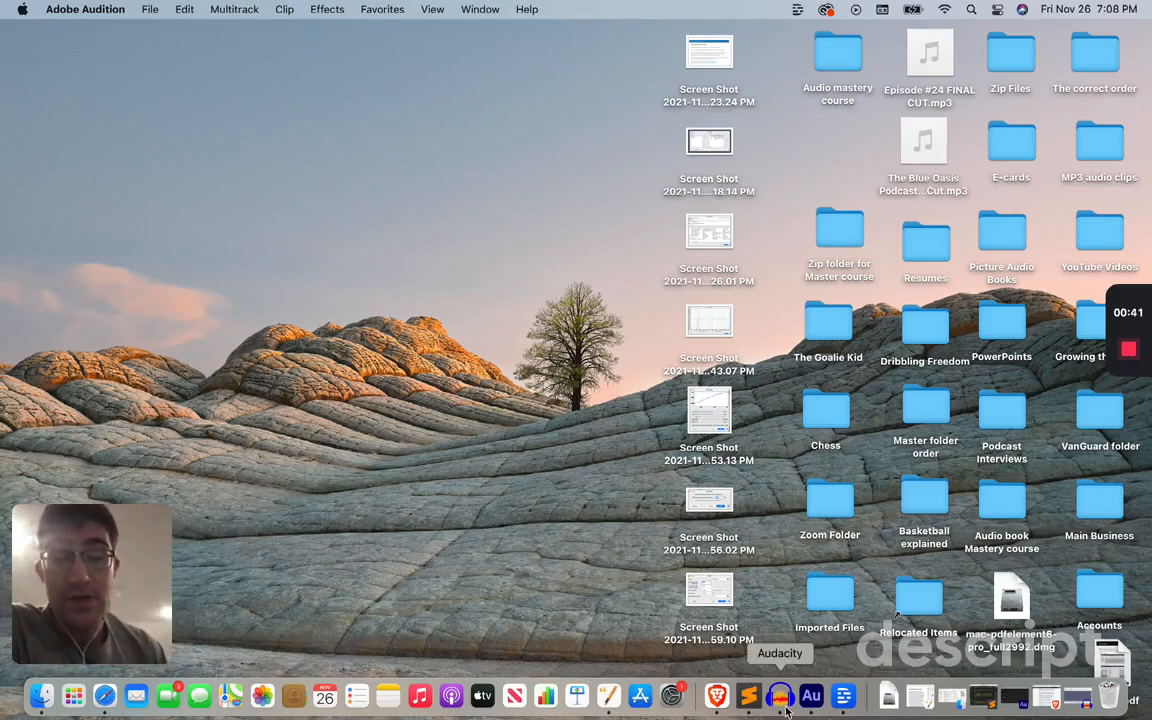
- Launch Audacity and select the silent opening stretch of the voice clip
{"action": "left_click", "coordinate": [780, 696]}
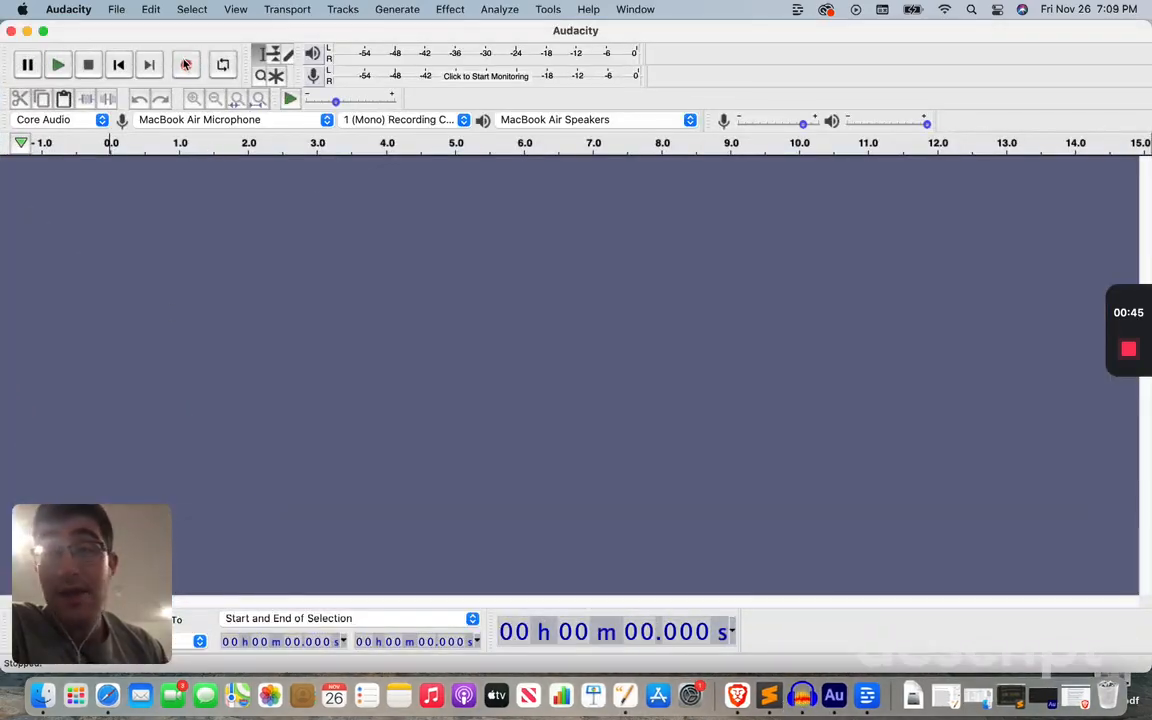
{"action": "mouse_move", "coordinate": [186, 64]}
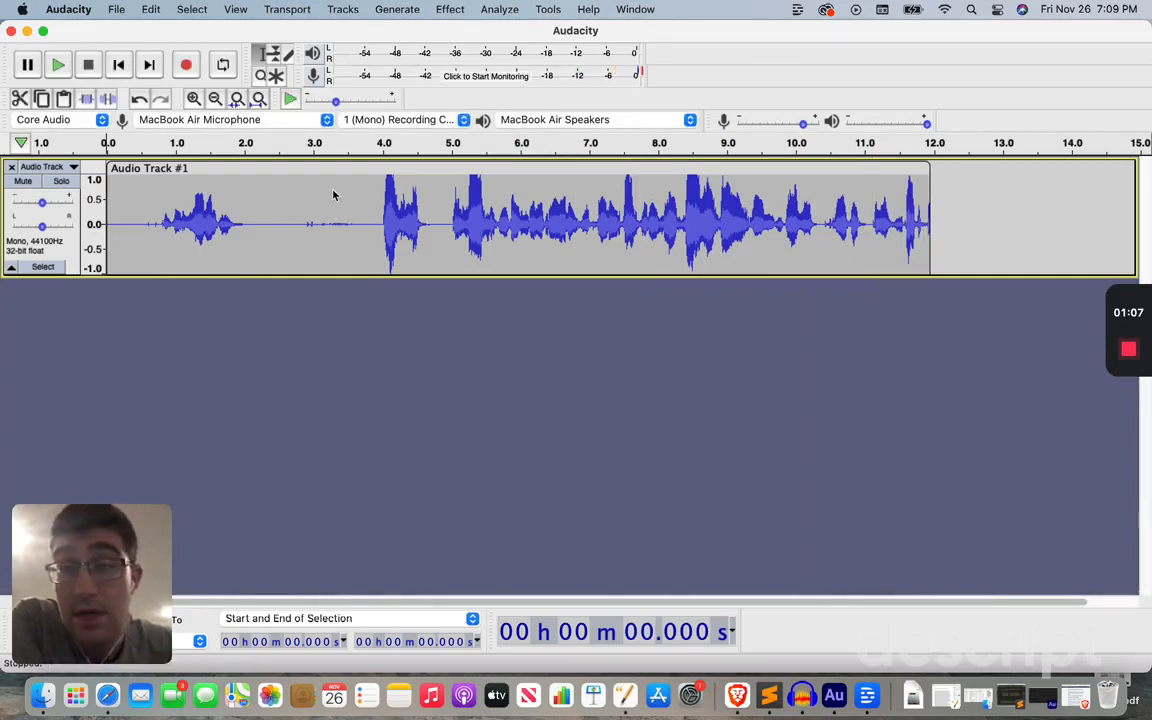
{"action": "mouse_move", "coordinate": [338, 210]}
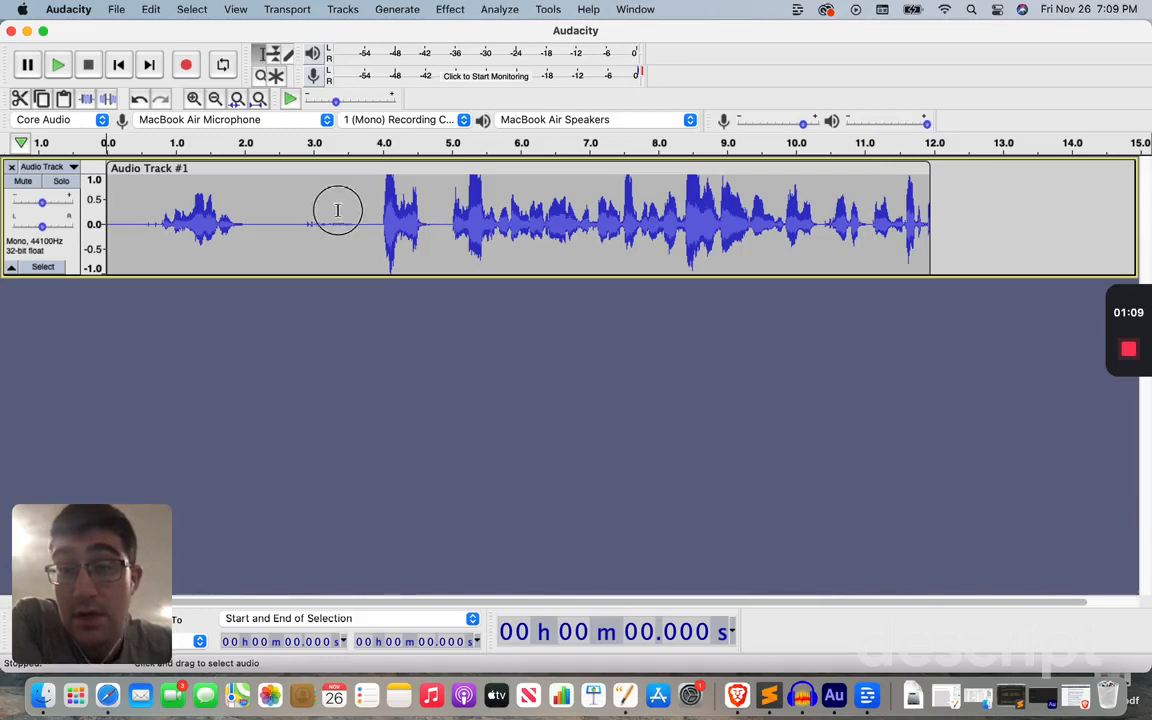
{"action": "left_click_drag", "start_coordinate": [338, 210], "coordinate": [186, 204]}
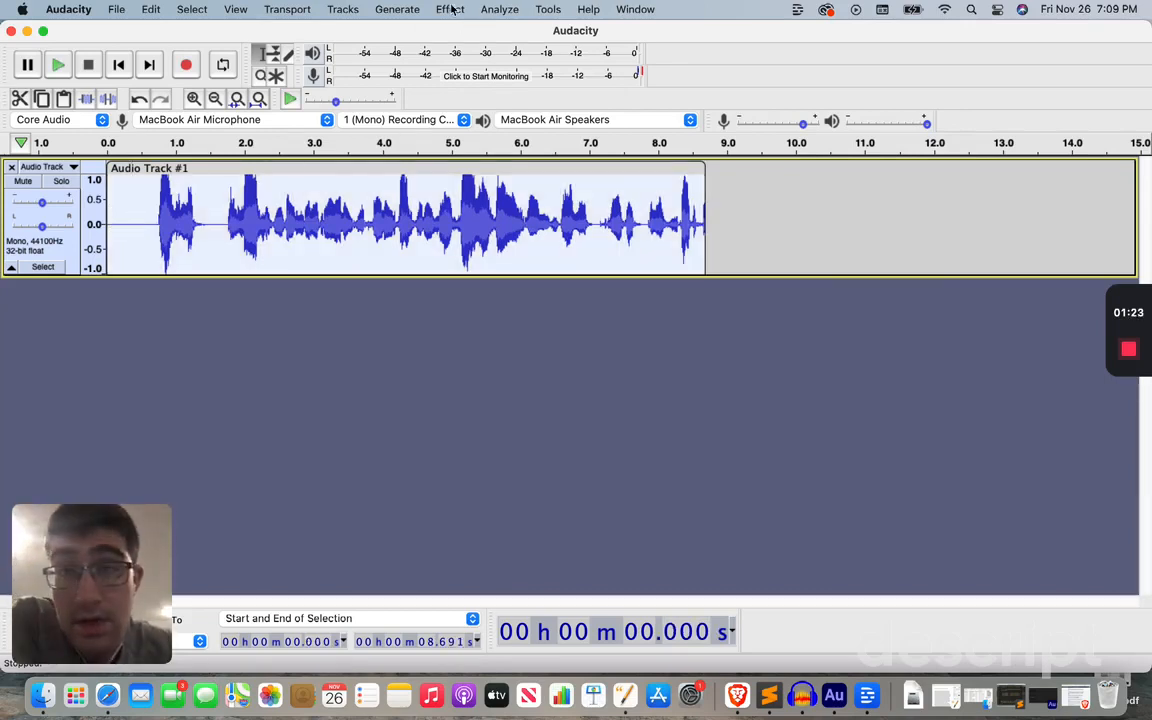
{"action": "left_click", "coordinate": [448, 8]}
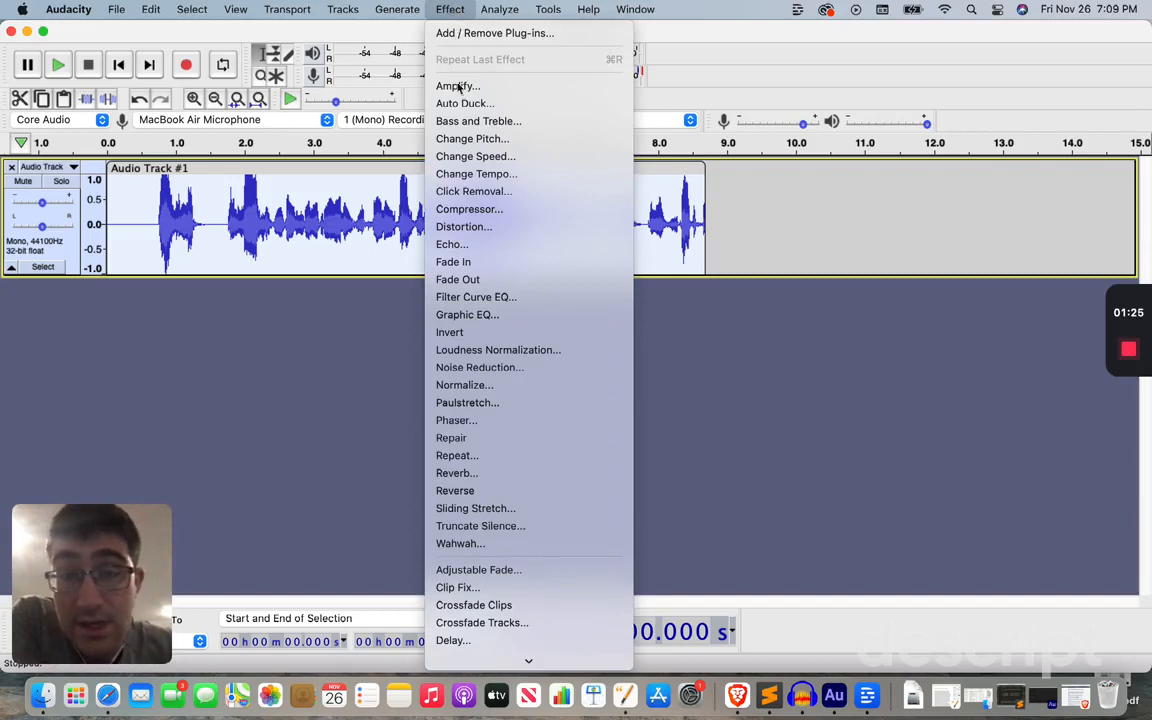
{"action": "mouse_move", "coordinate": [448, 332]}
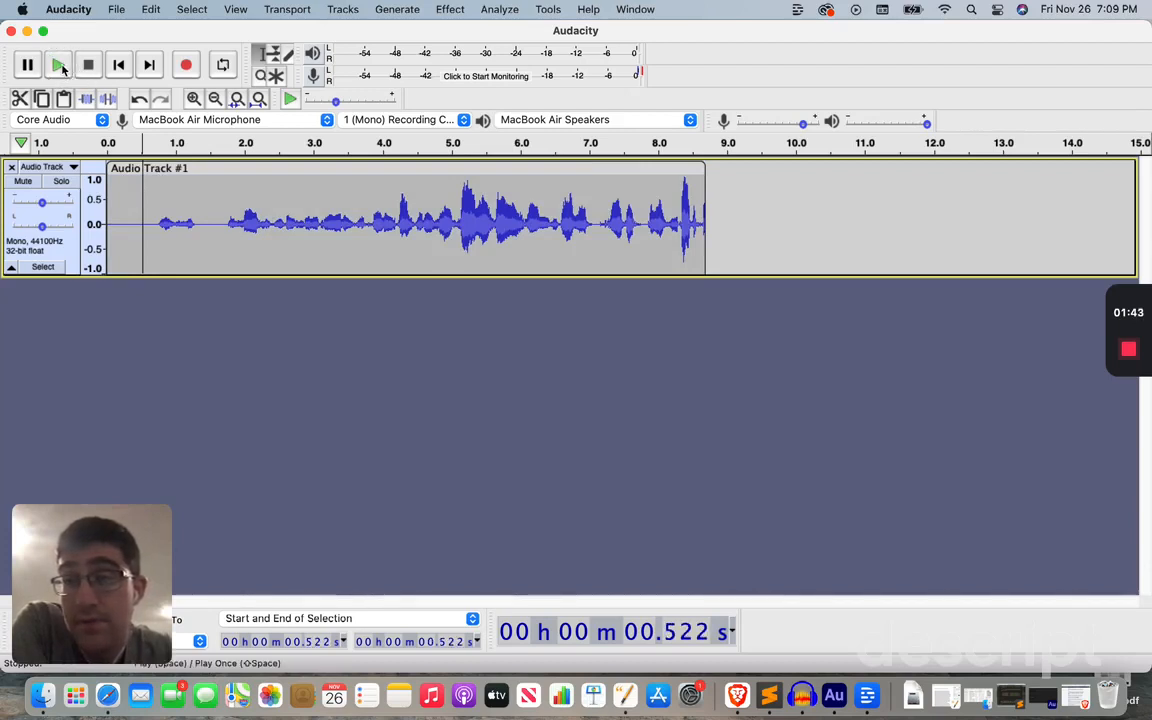
{"action": "left_click", "coordinate": [58, 64]}
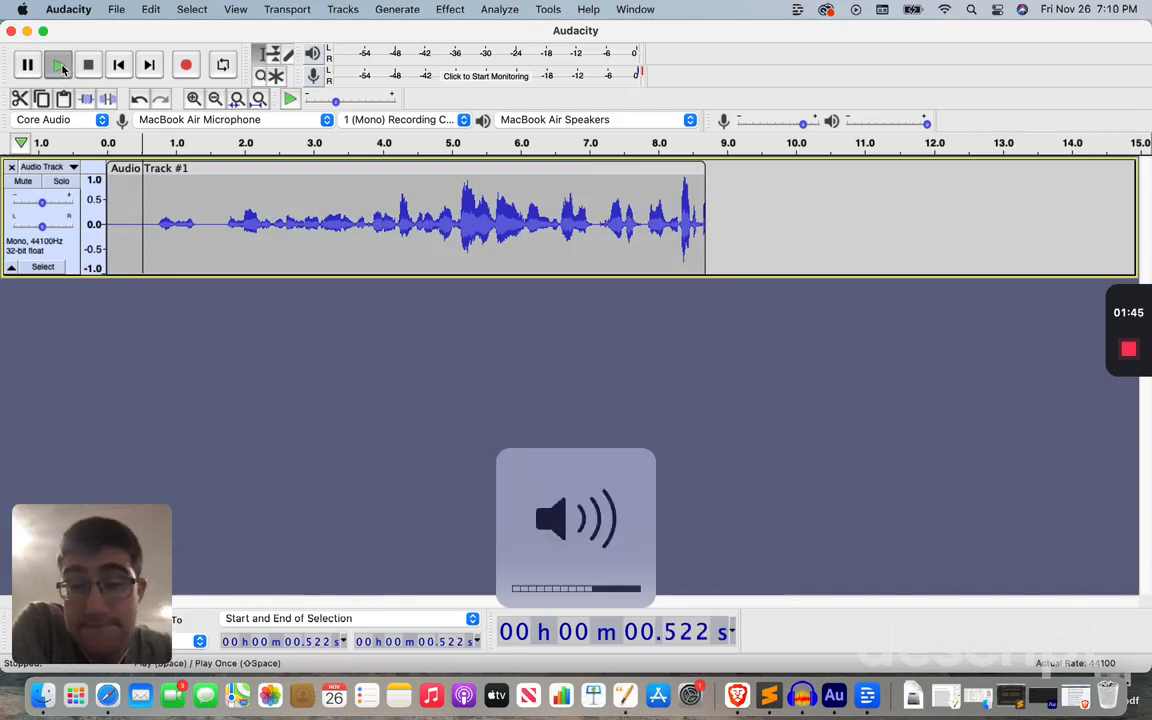
{"action": "left_click", "coordinate": [28, 64]}
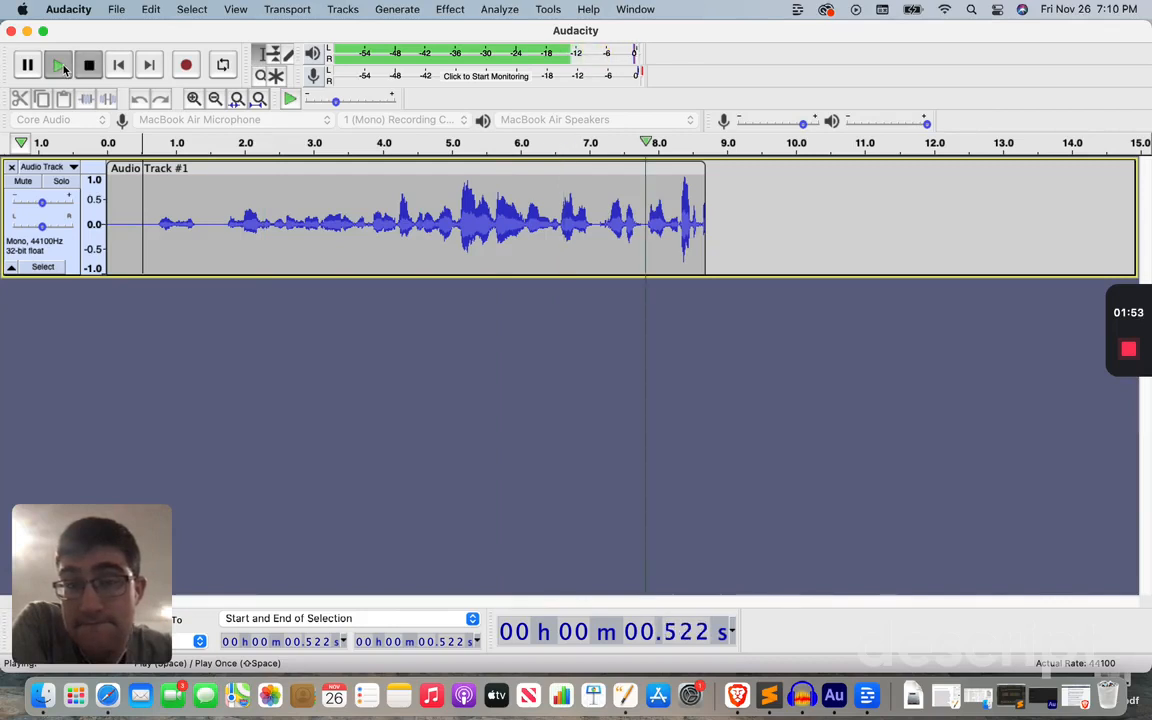
{"action": "left_click", "coordinate": [88, 64]}
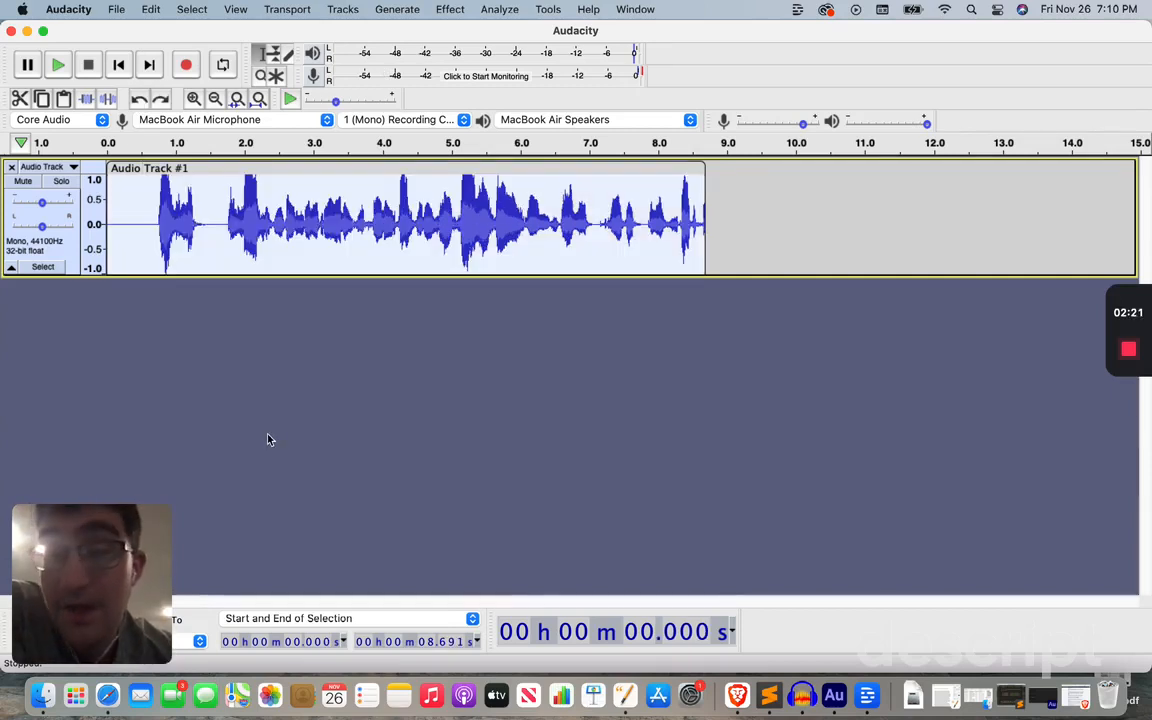
- Fade in the clip's opening selection from about 0.67 s to 2.57 s
{"action": "left_click", "coordinate": [264, 220]}
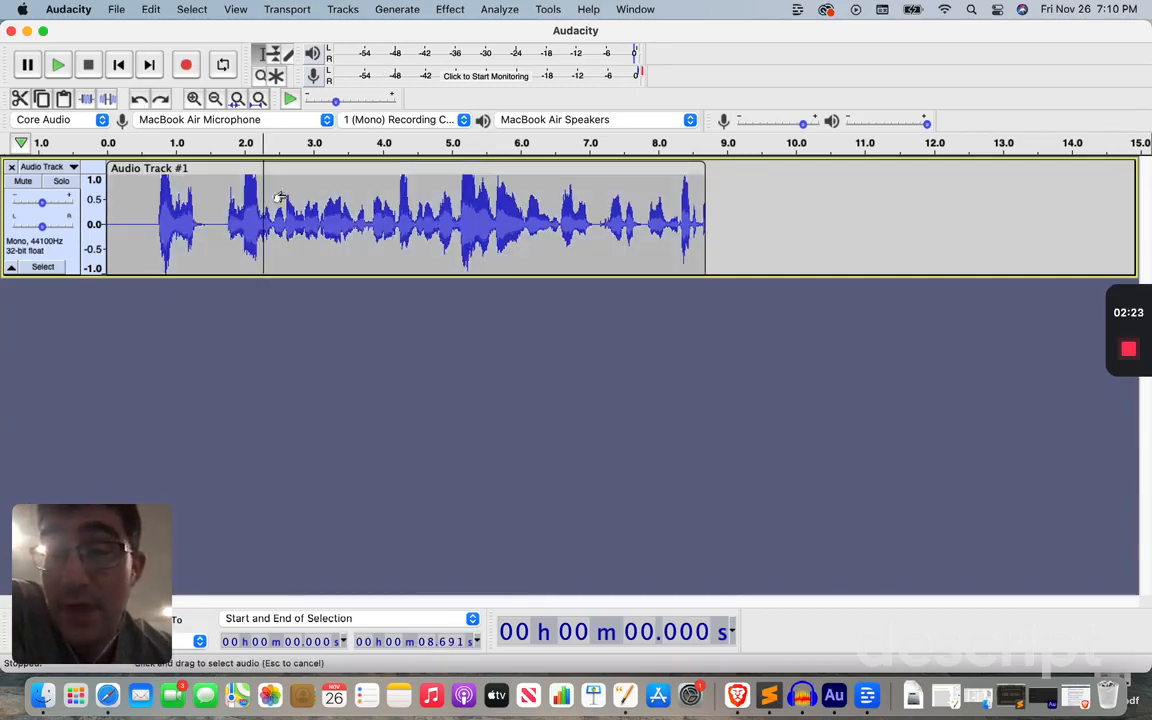
{"action": "left_click", "coordinate": [284, 216]}
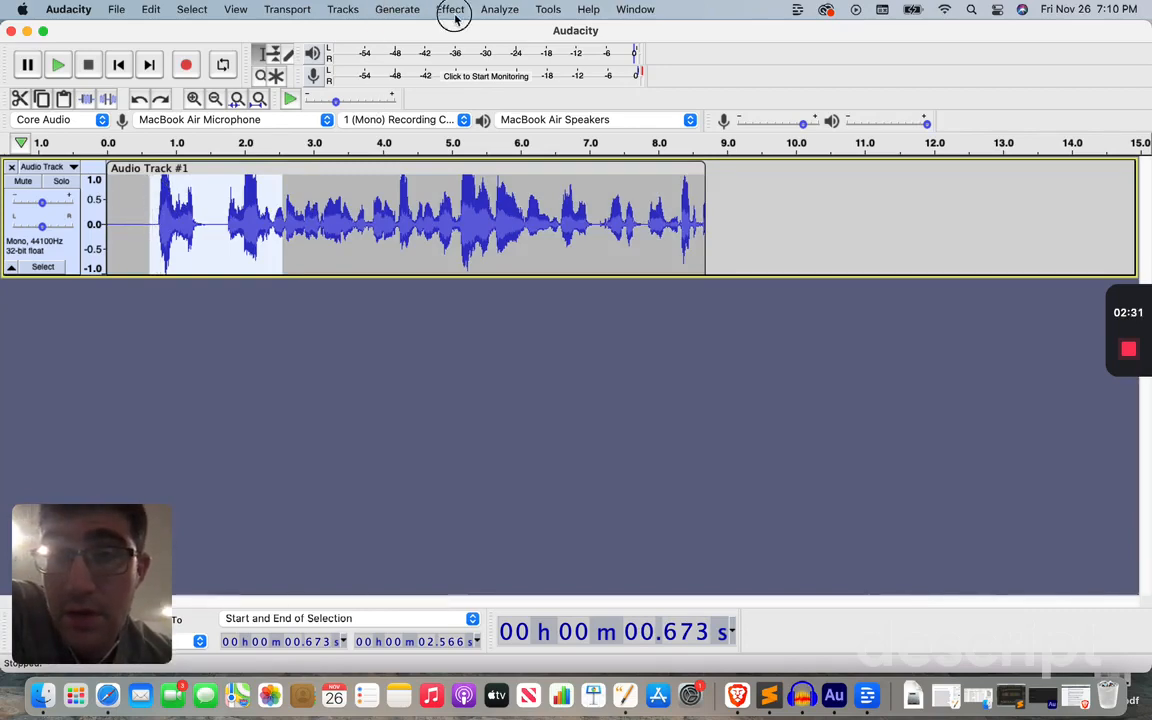
{"action": "left_click", "coordinate": [452, 8]}
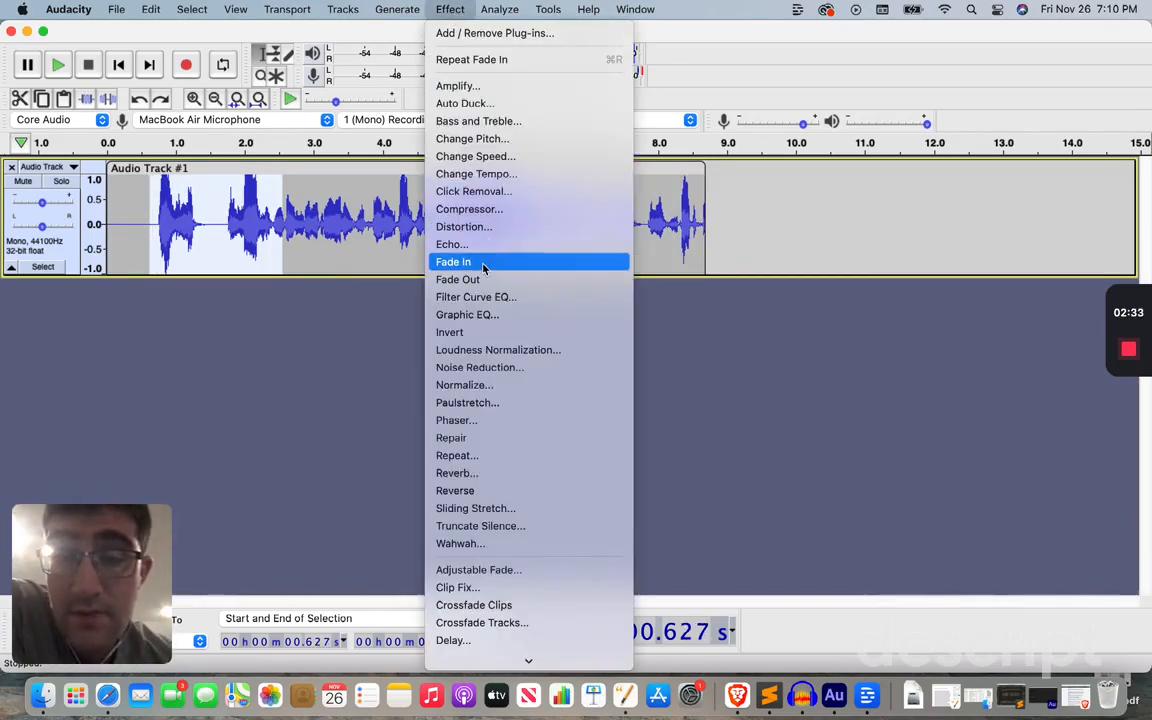
{"action": "left_click", "coordinate": [452, 260]}
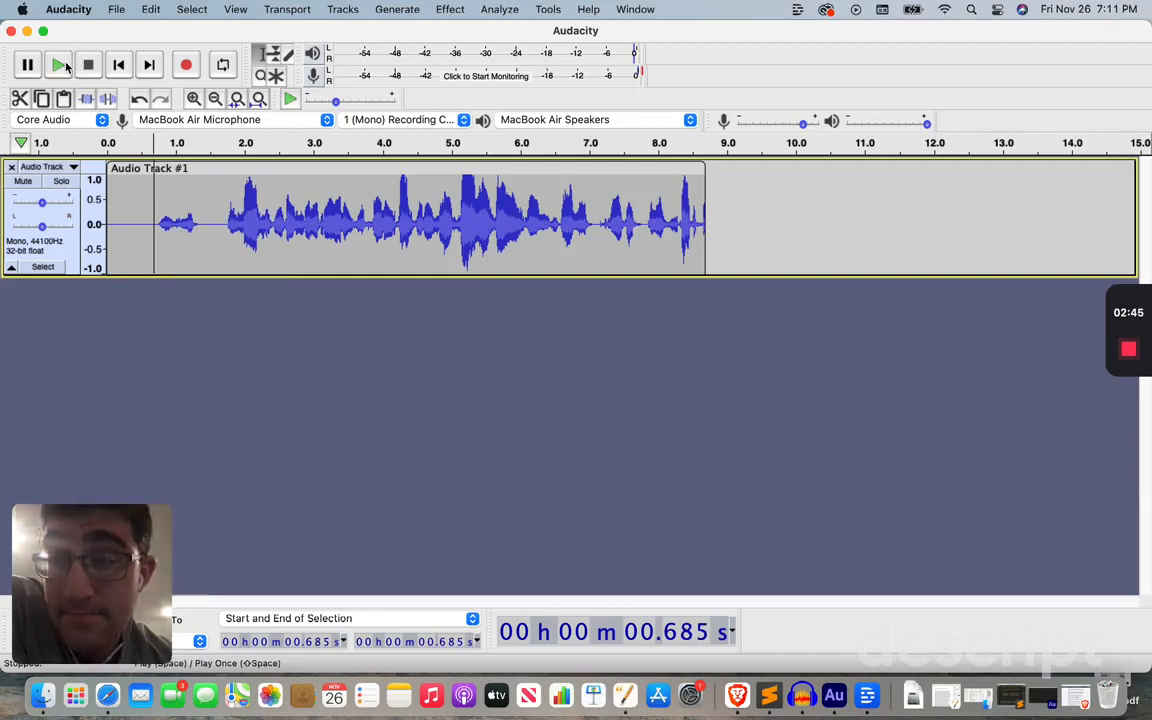
- Play back the faded-in clip to check it, then stop
{"action": "left_click", "coordinate": [56, 64]}
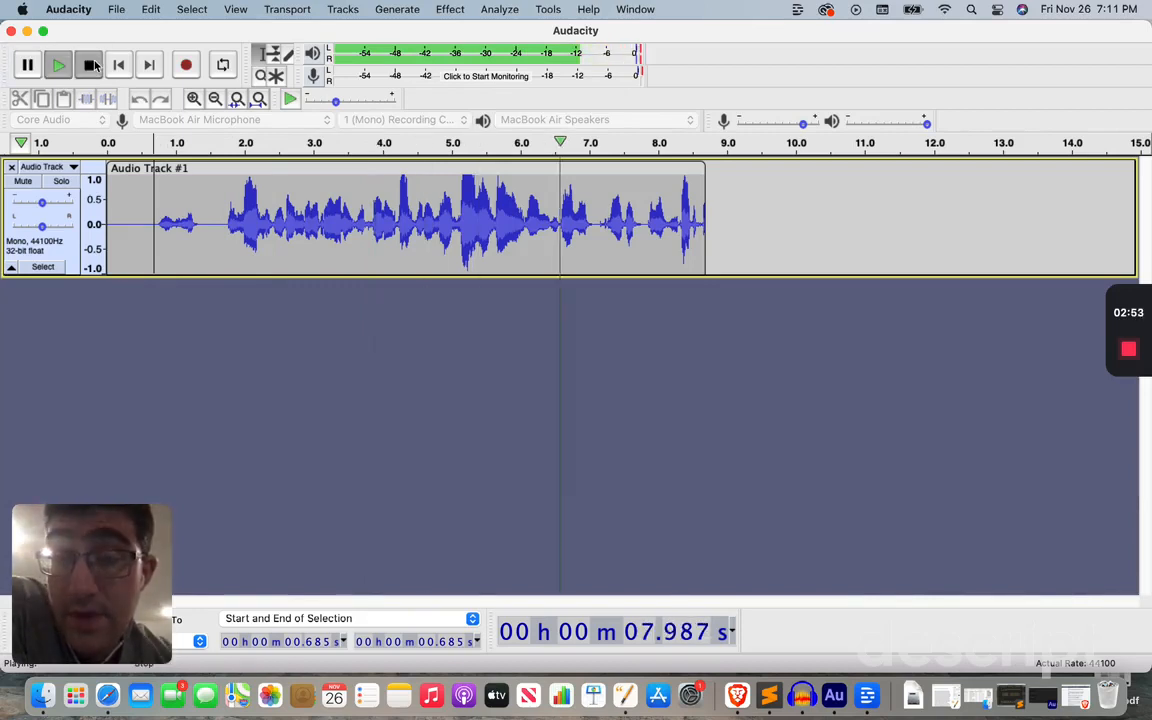
{"action": "left_click", "coordinate": [88, 64]}
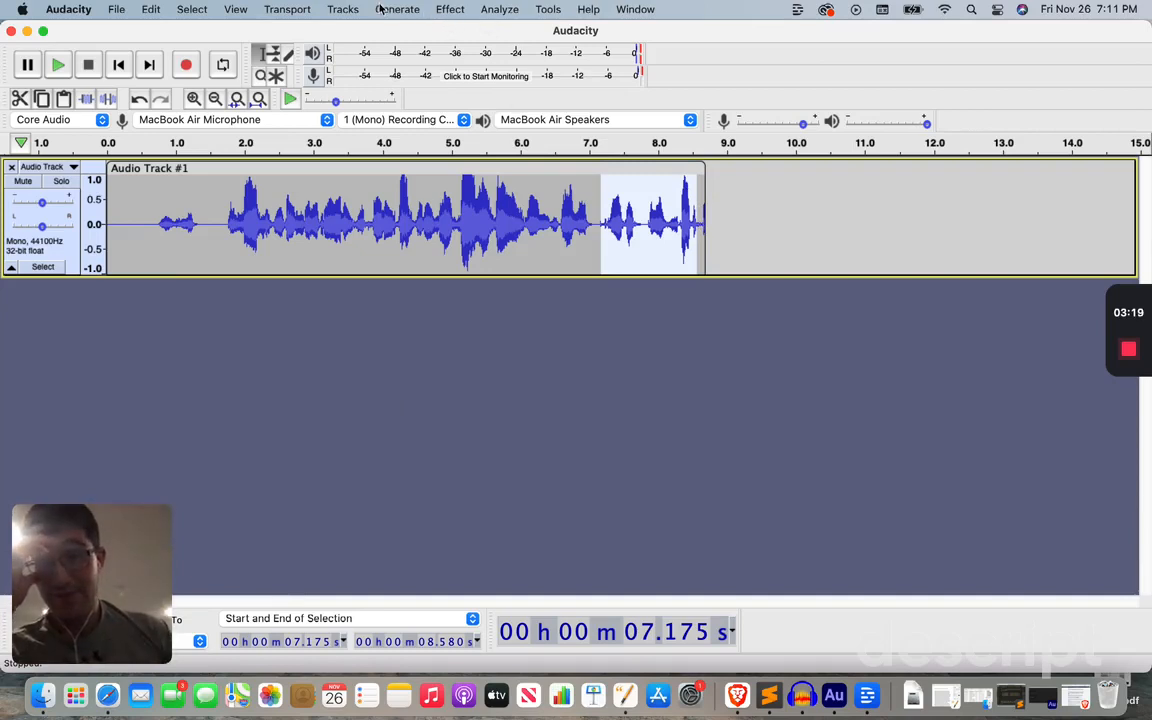
{"action": "mouse_move", "coordinate": [448, 8]}
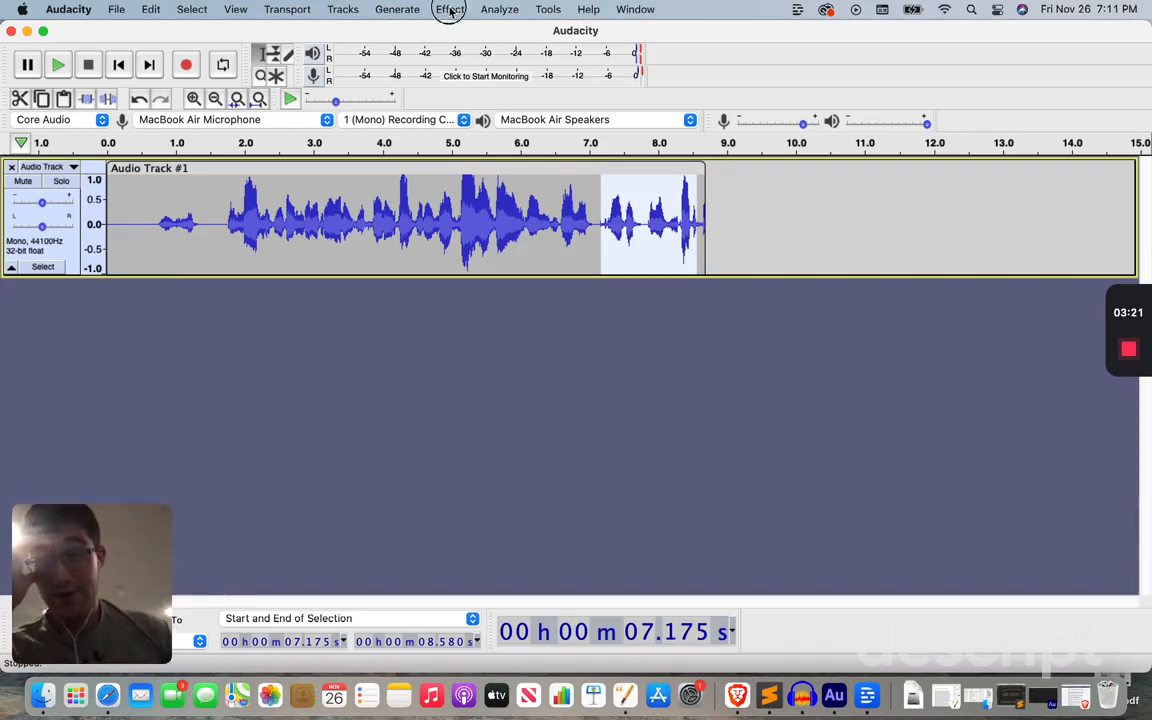
- Browse the Effect menu for the closing stretch, then leave it without applying anything
{"action": "left_click", "coordinate": [448, 8]}
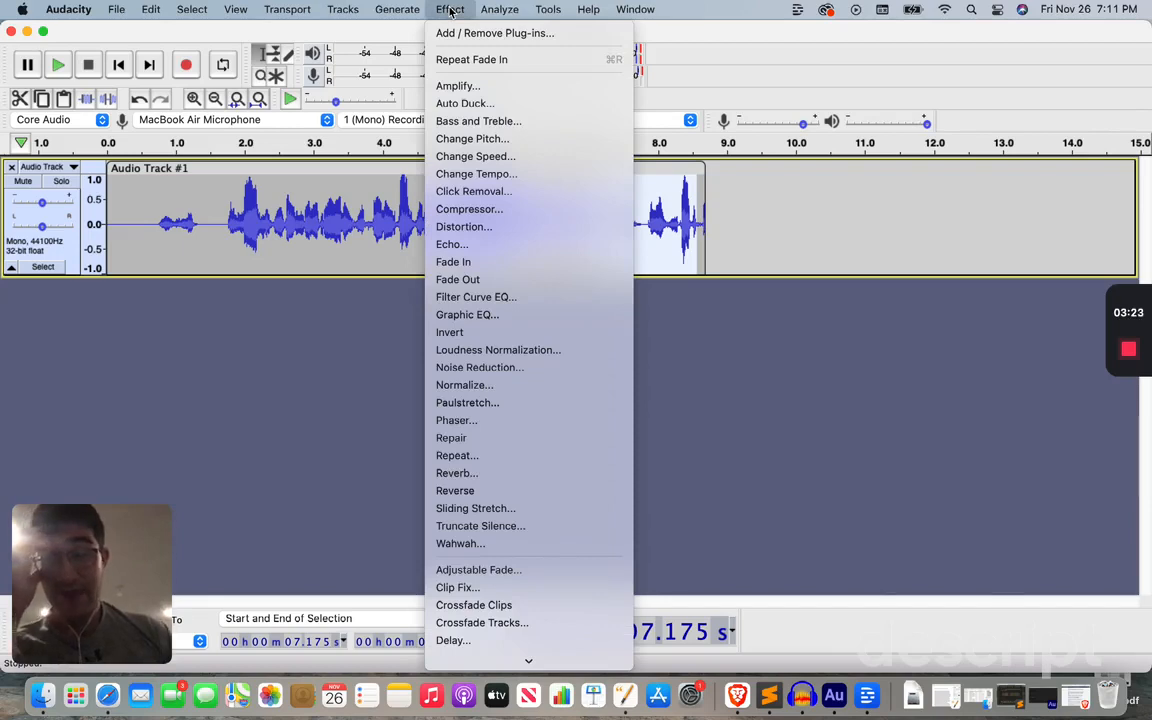
{"action": "mouse_move", "coordinate": [464, 226]}
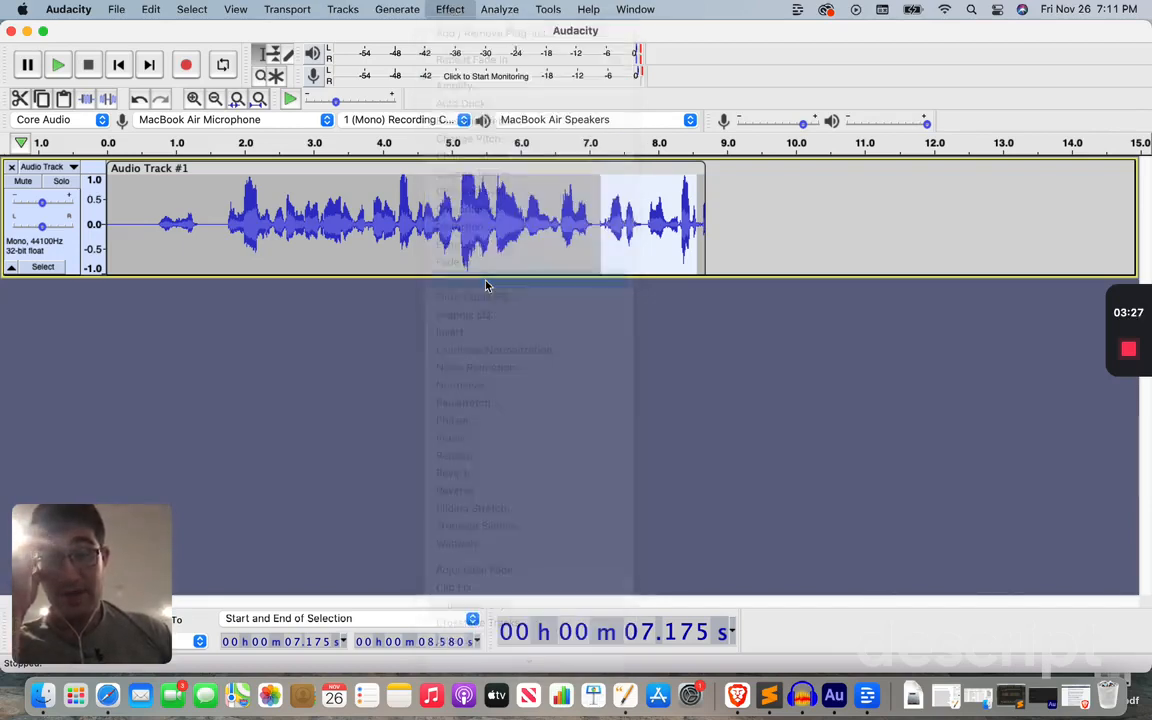
{"action": "left_click", "coordinate": [560, 248]}
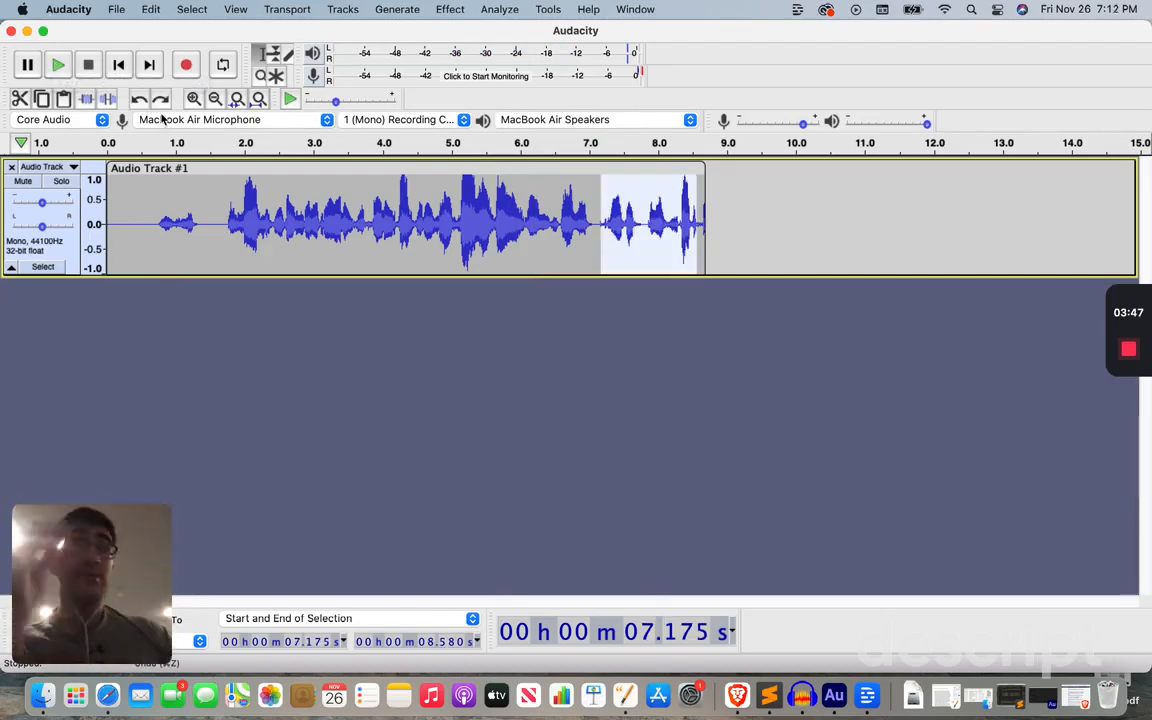
{"action": "mouse_move", "coordinate": [200, 120]}
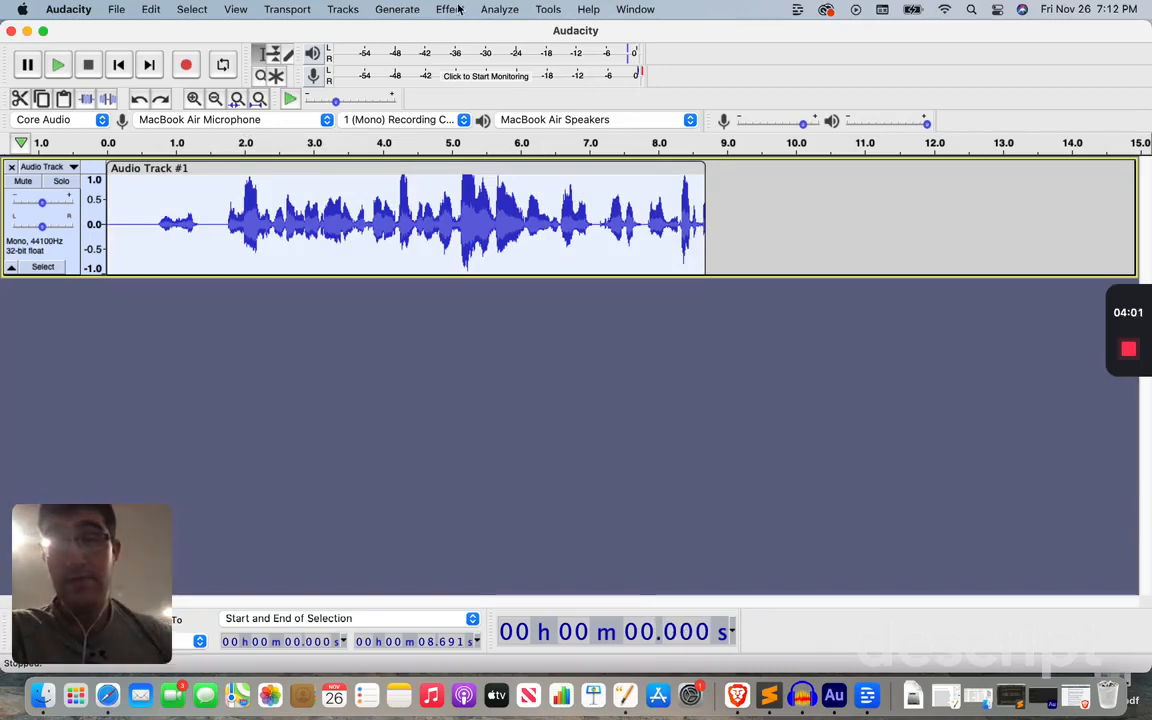
- Apply a fade-out across the clip and play it back from the beginning
{"action": "left_click", "coordinate": [448, 8]}
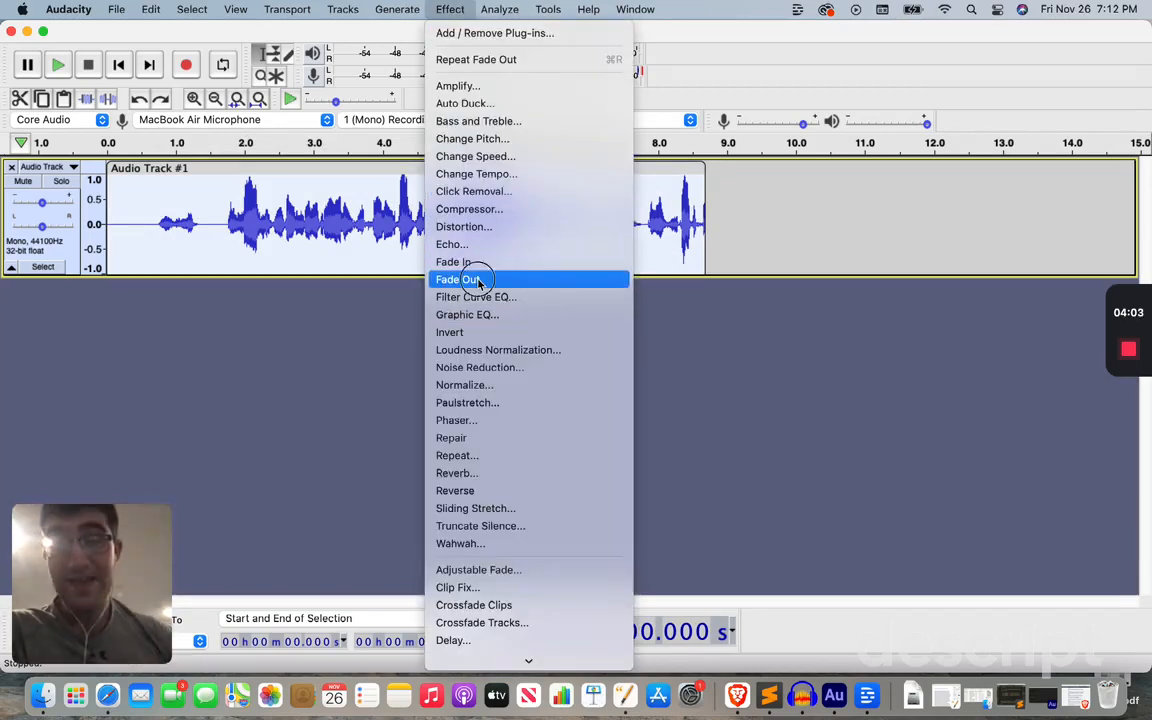
{"action": "left_click", "coordinate": [456, 280]}
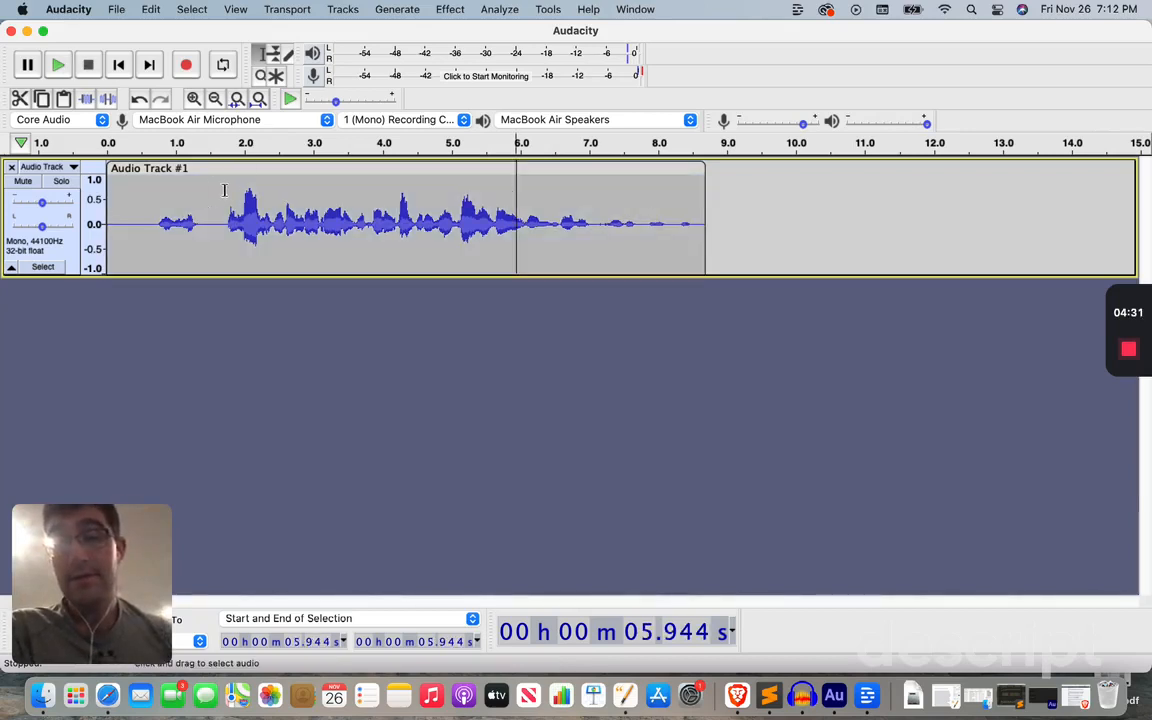
{"action": "left_click", "coordinate": [58, 64]}
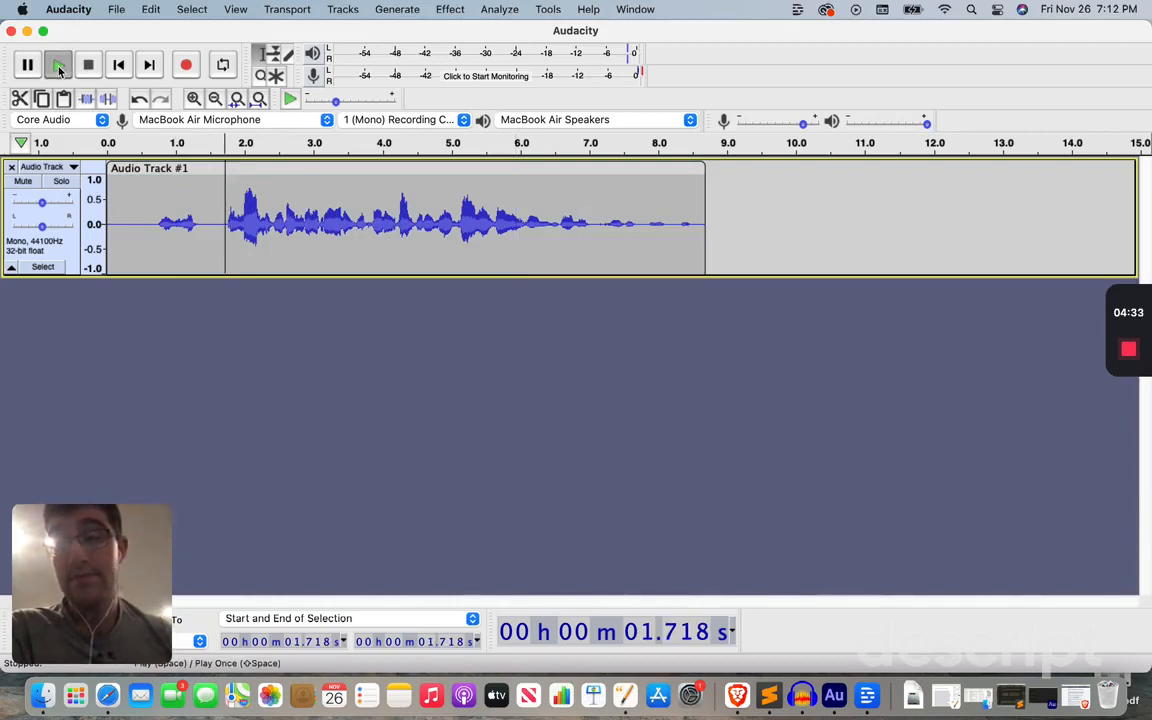
{"action": "left_click", "coordinate": [56, 64]}
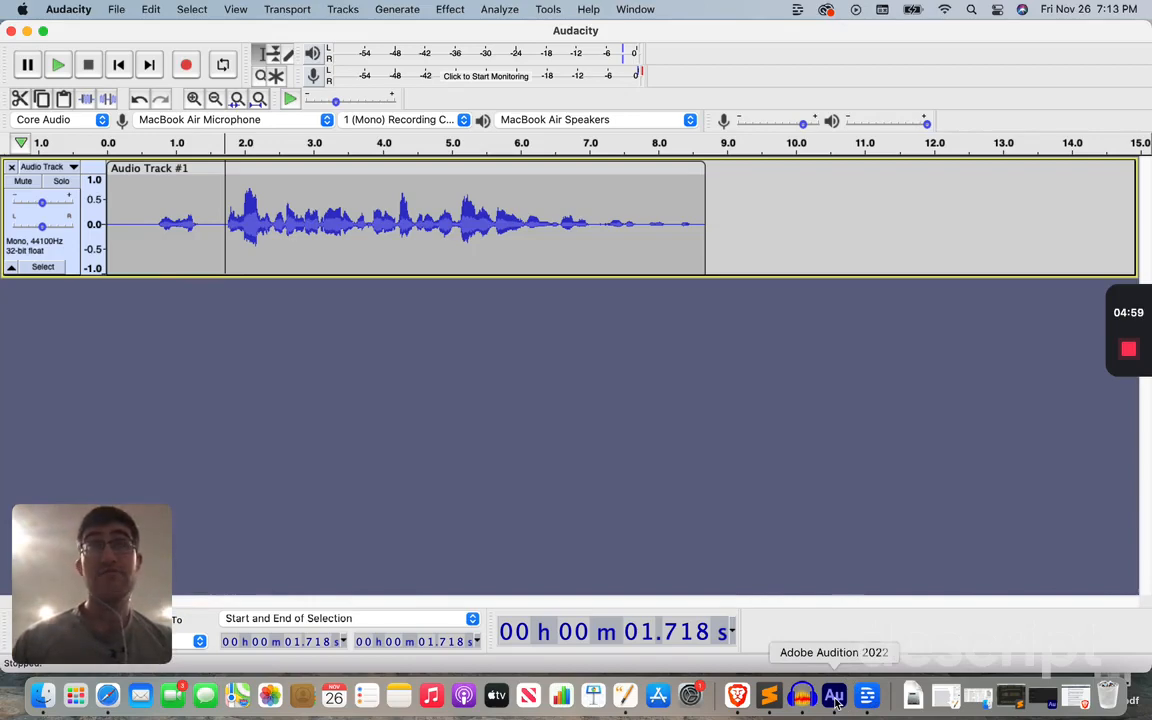
- Create a new mono audio file 'Untitled 1' at 44100 Hz in Audition
{"action": "left_click", "coordinate": [834, 696]}
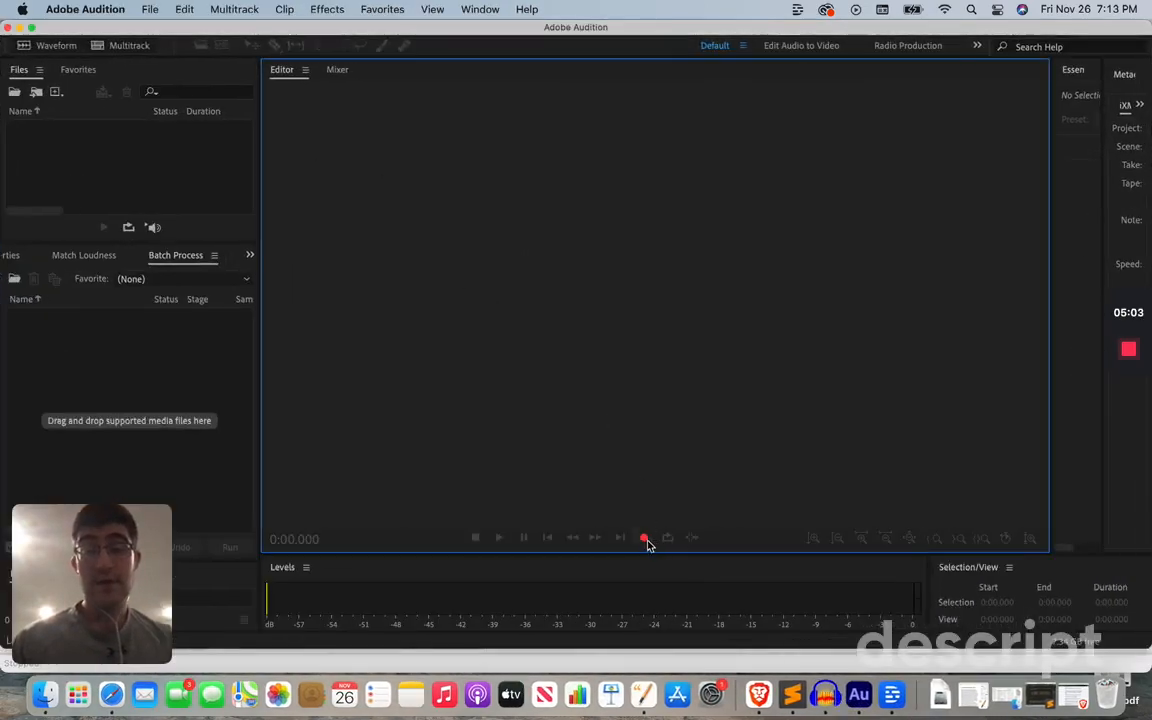
{"action": "mouse_move", "coordinate": [644, 538]}
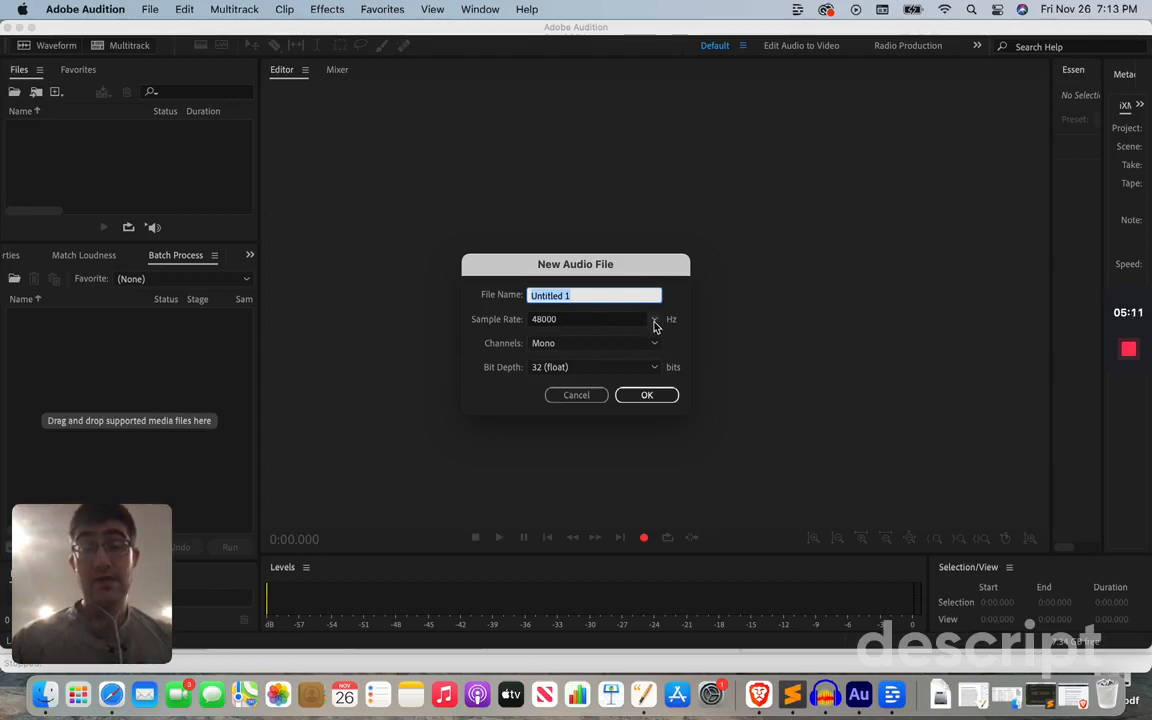
{"action": "left_click", "coordinate": [654, 320]}
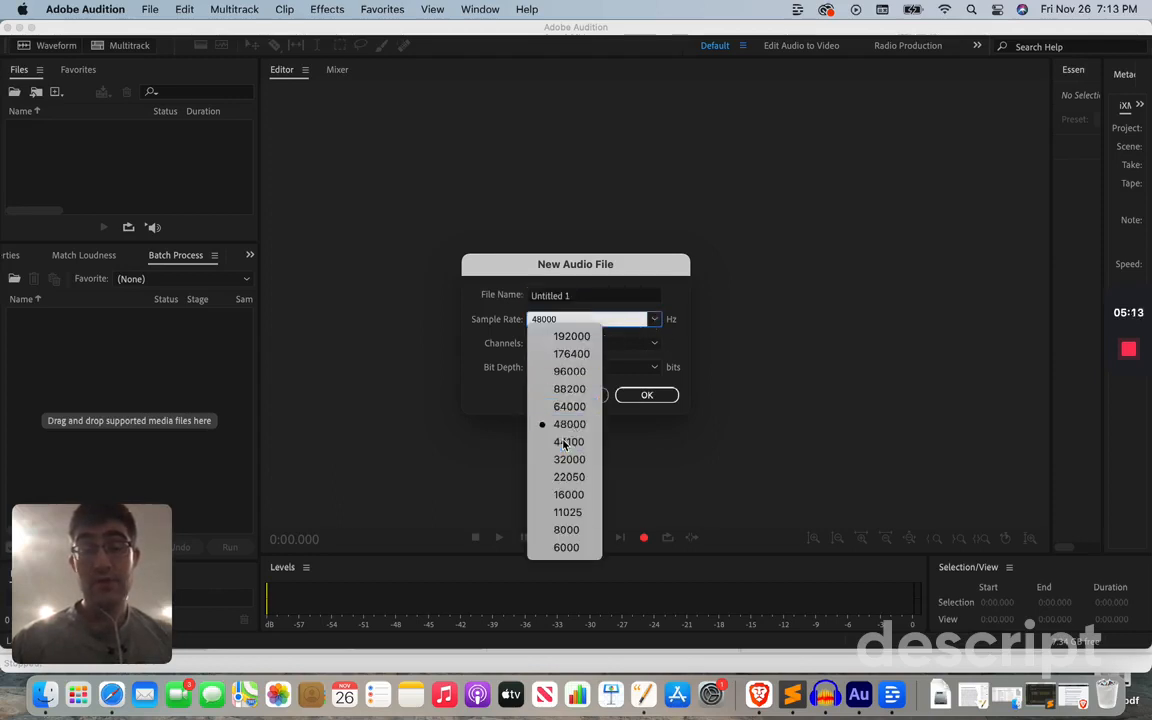
{"action": "left_click", "coordinate": [568, 442]}
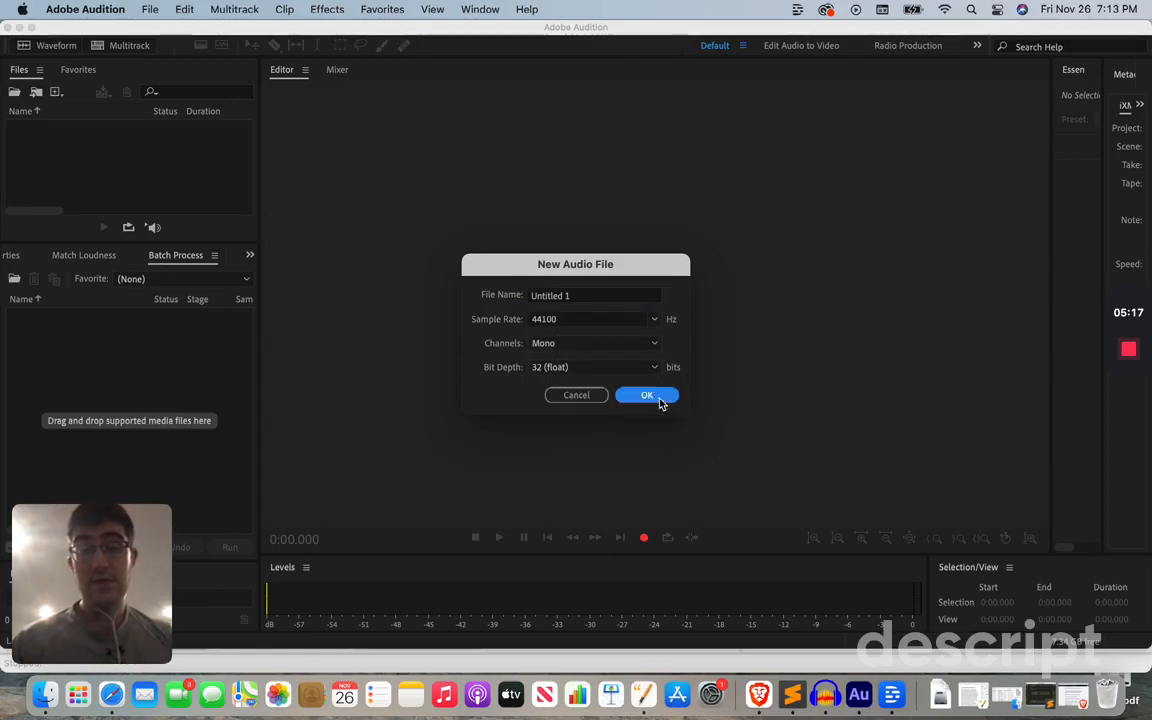
{"action": "left_click", "coordinate": [648, 394]}
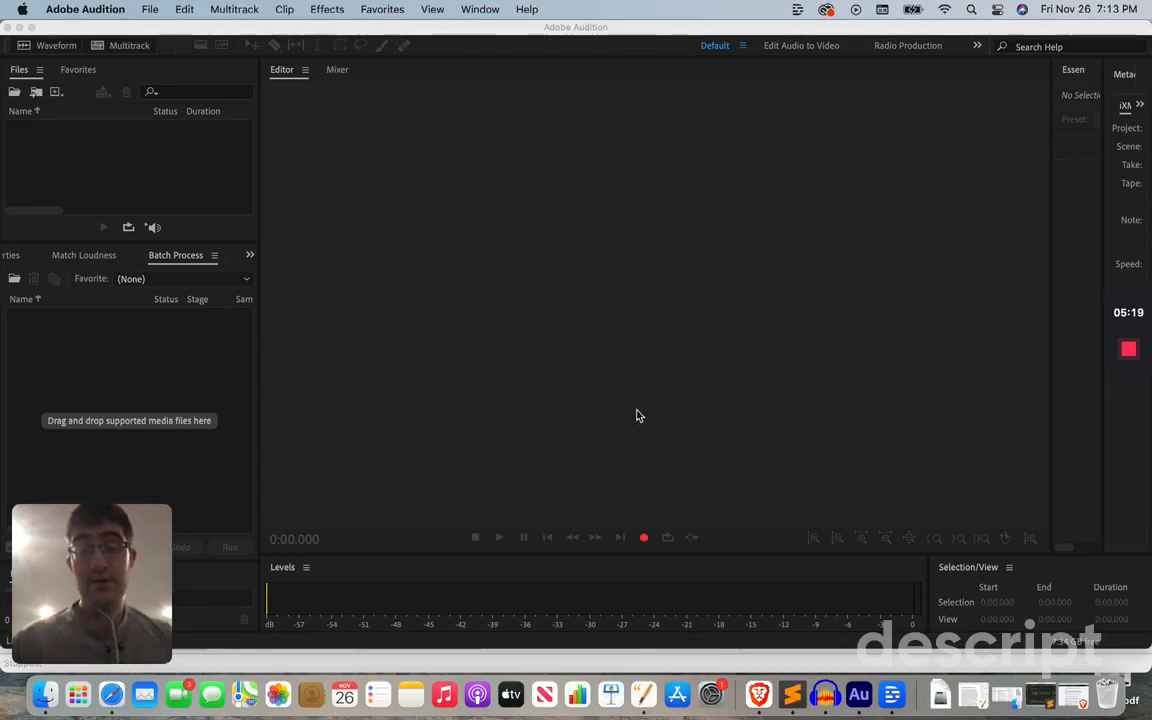
- Record a voice clip of about 19 seconds into Untitled 1, then stop
{"action": "left_click", "coordinate": [644, 536]}
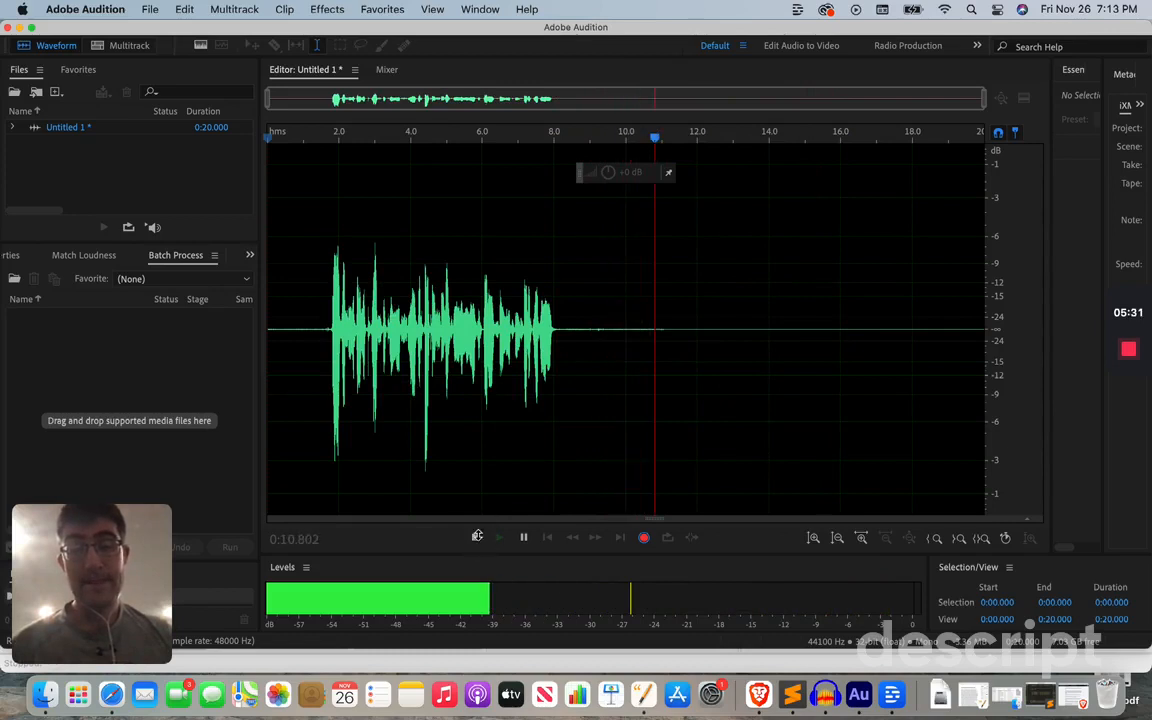
{"action": "left_click", "coordinate": [498, 536]}
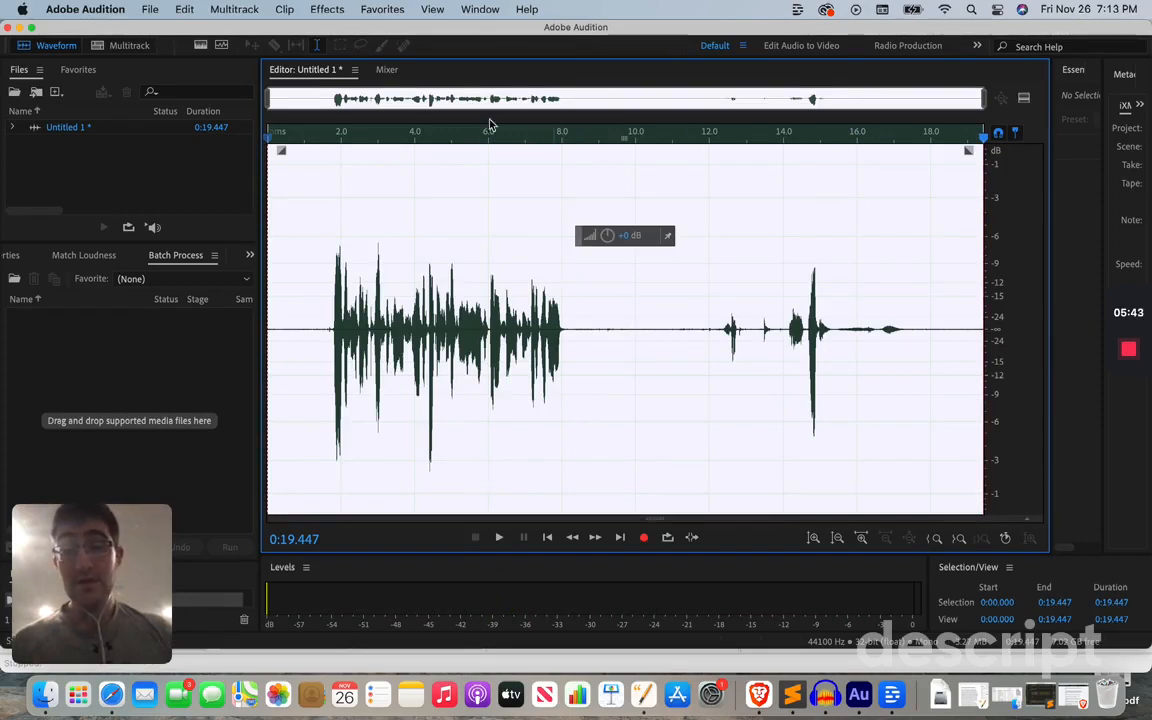
{"action": "mouse_move", "coordinate": [874, 268]}
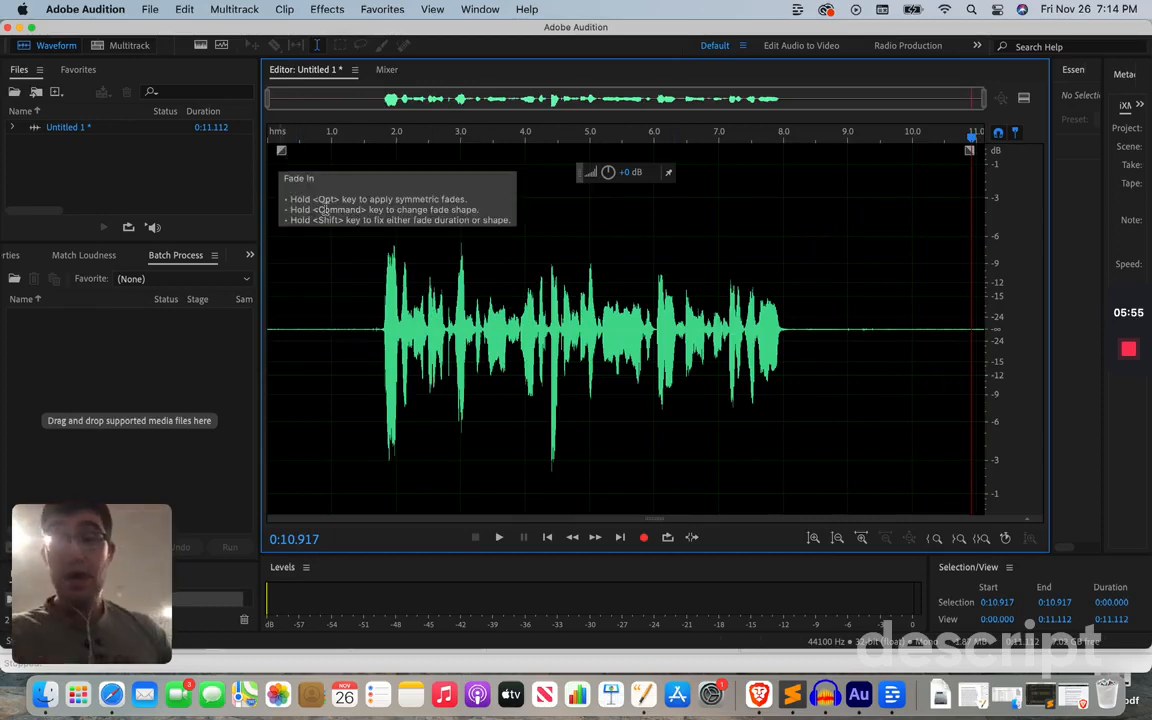
{"action": "mouse_move", "coordinate": [844, 228]}
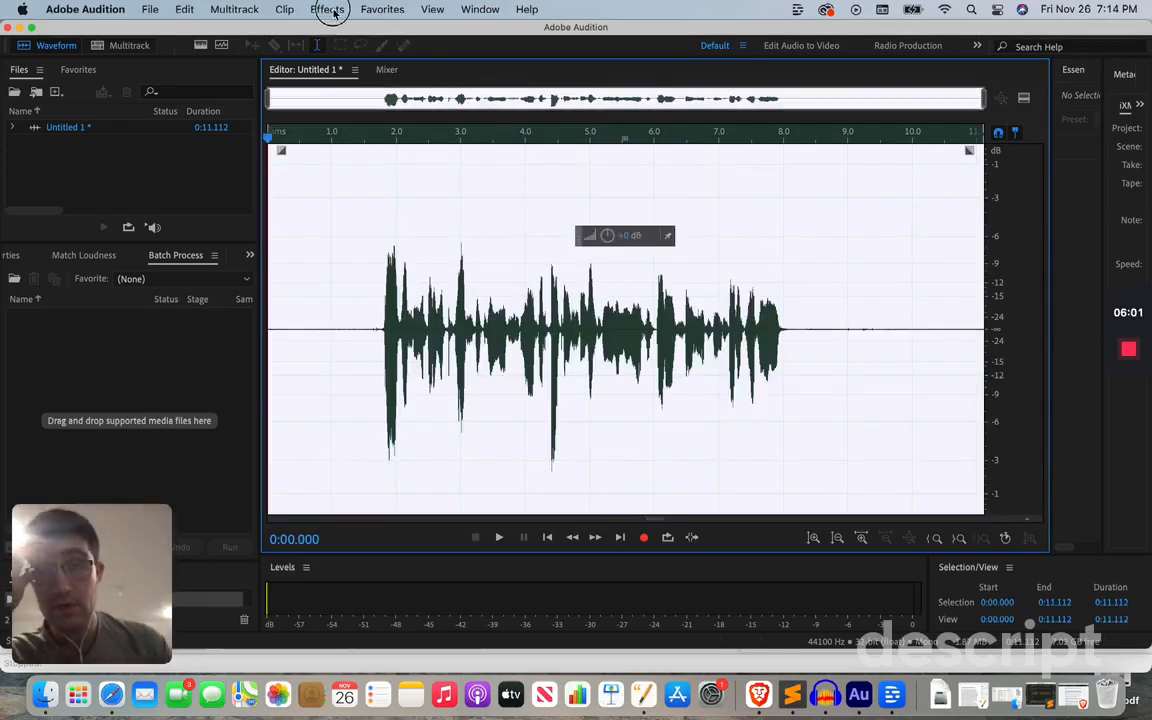
{"action": "left_click", "coordinate": [328, 8]}
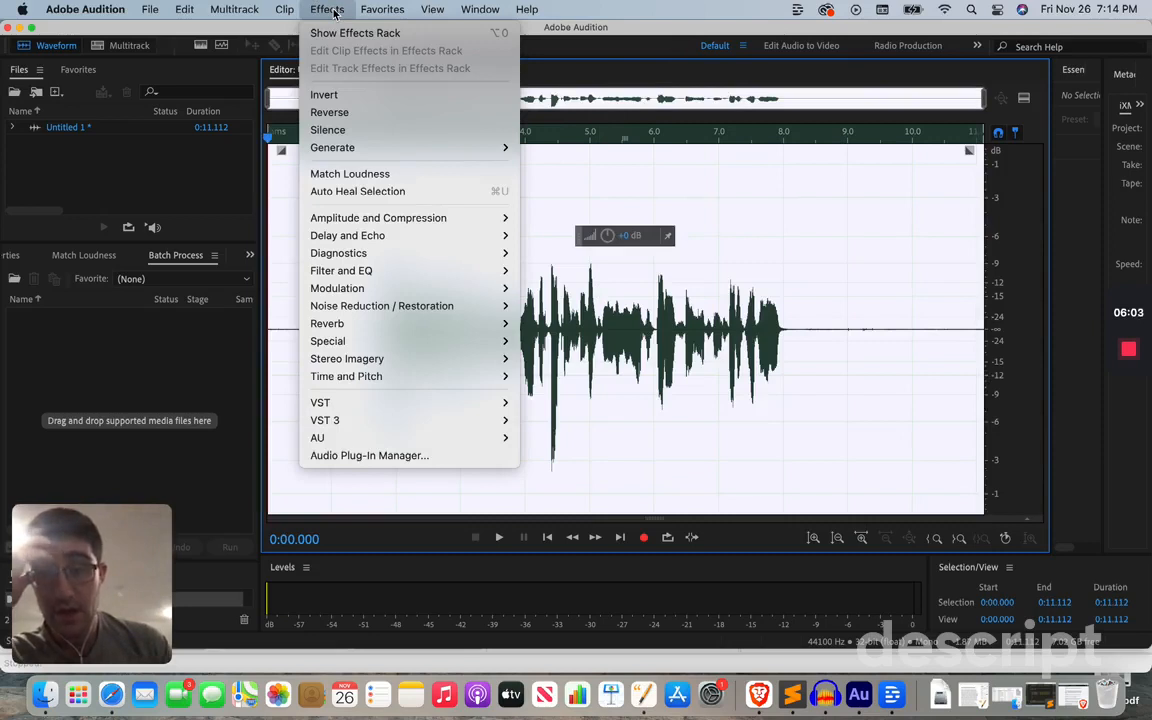
{"action": "mouse_move", "coordinate": [362, 176]}
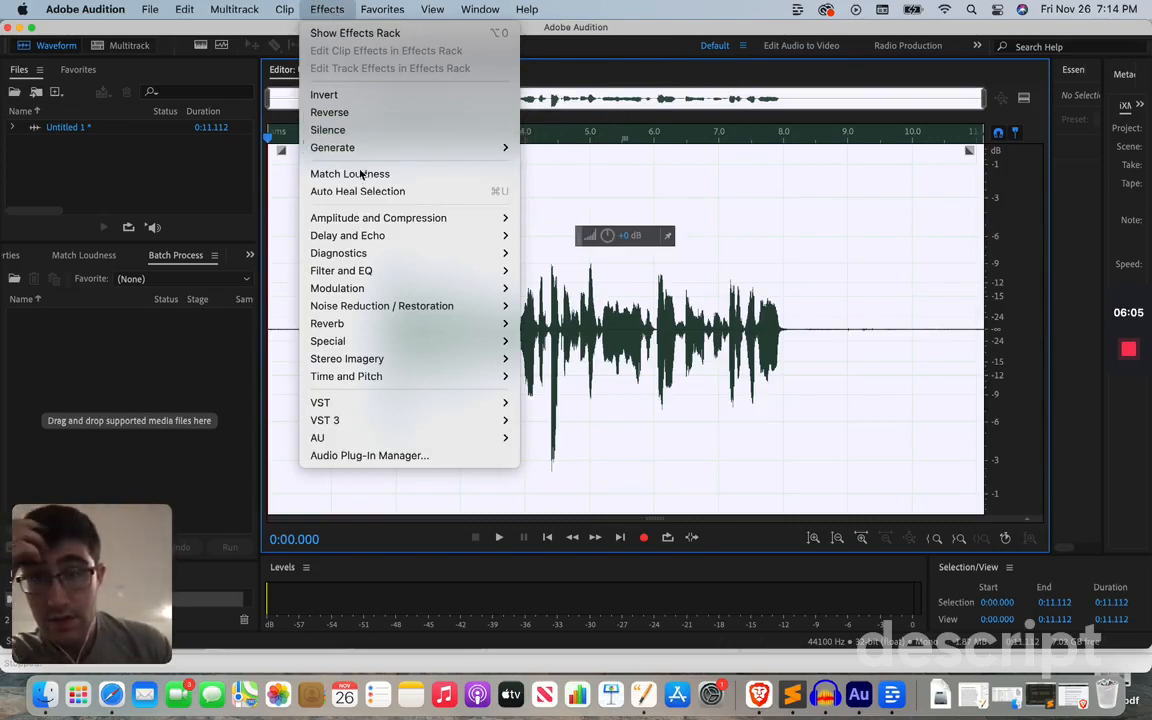
{"action": "mouse_move", "coordinate": [378, 216]}
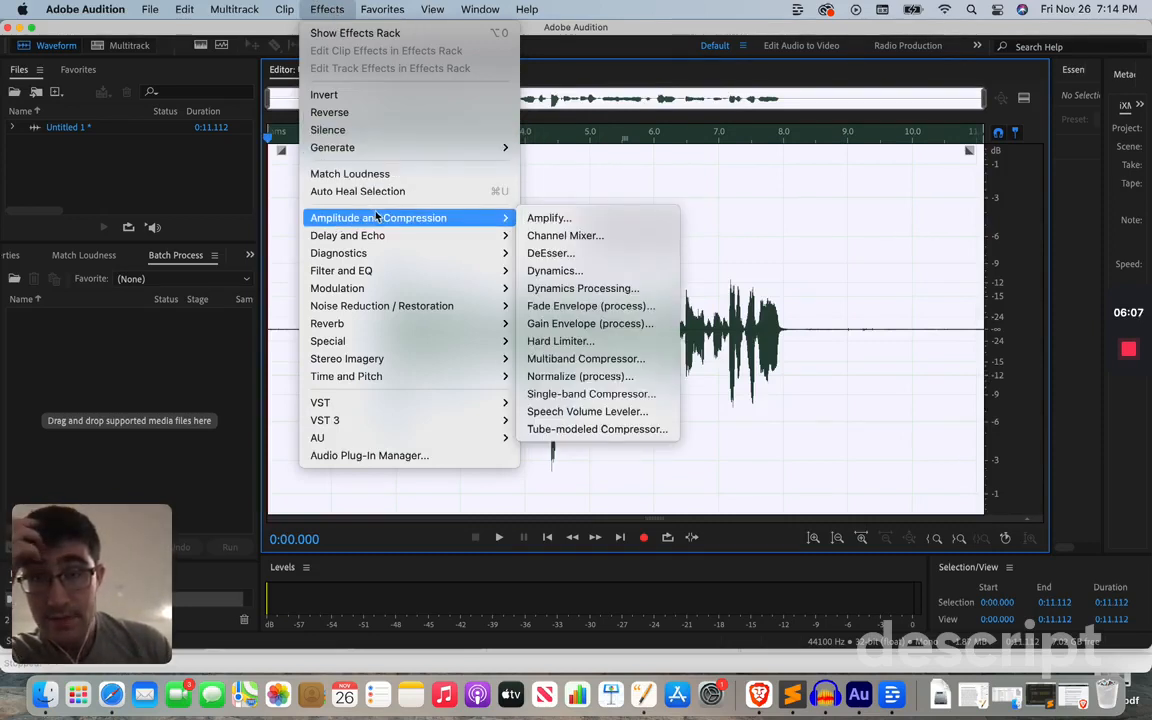
{"action": "mouse_move", "coordinate": [348, 236]}
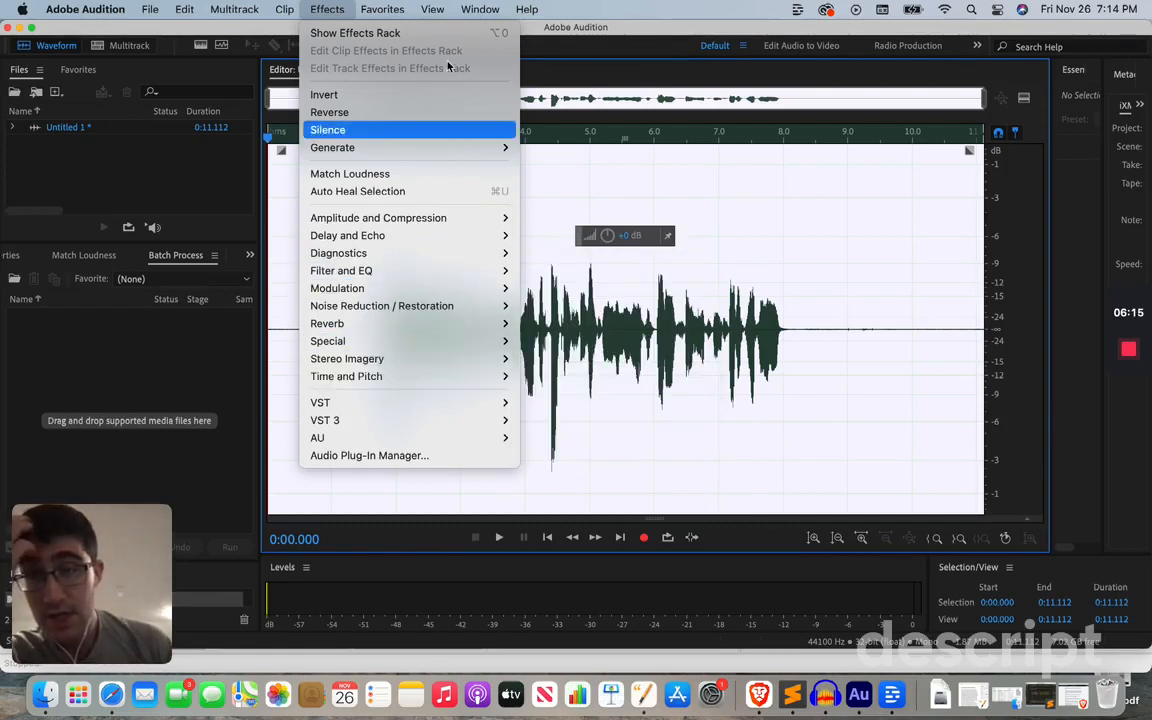
{"action": "mouse_move", "coordinate": [556, 180]}
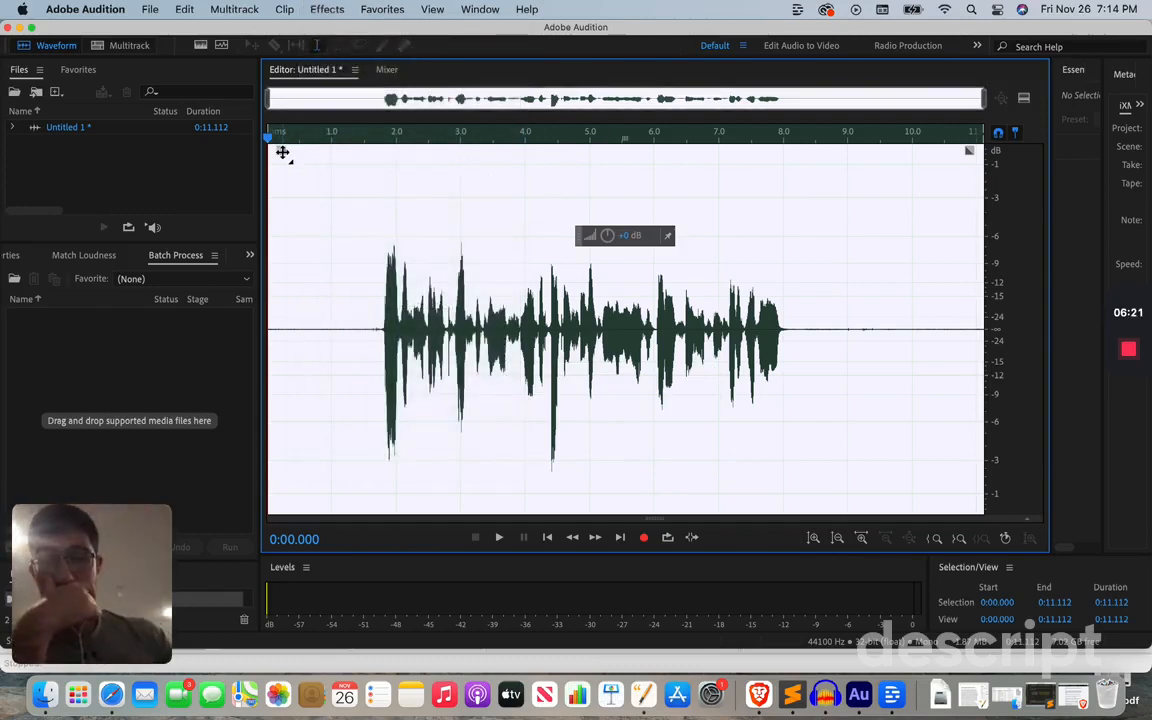
- Shape a linear fade-in over the clip's first two seconds with the Fade In handle
{"action": "left_click_drag", "start_coordinate": [268, 136], "coordinate": [316, 236]}
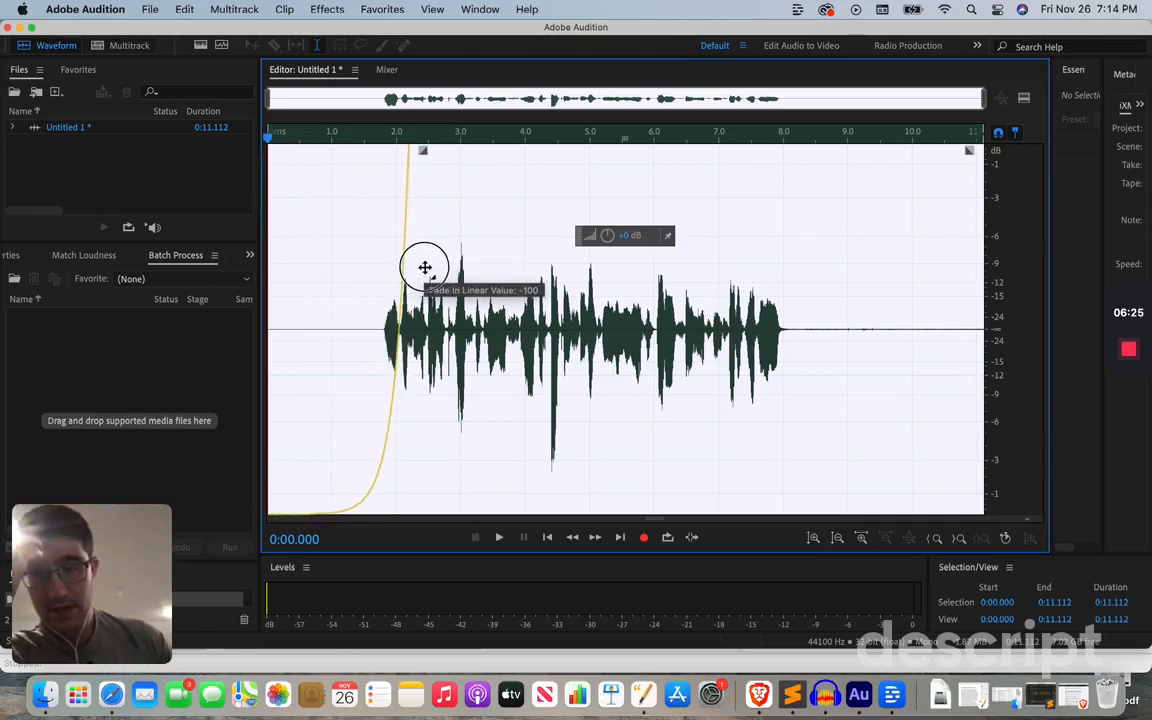
{"action": "left_click_drag", "start_coordinate": [422, 268], "coordinate": [472, 292]}
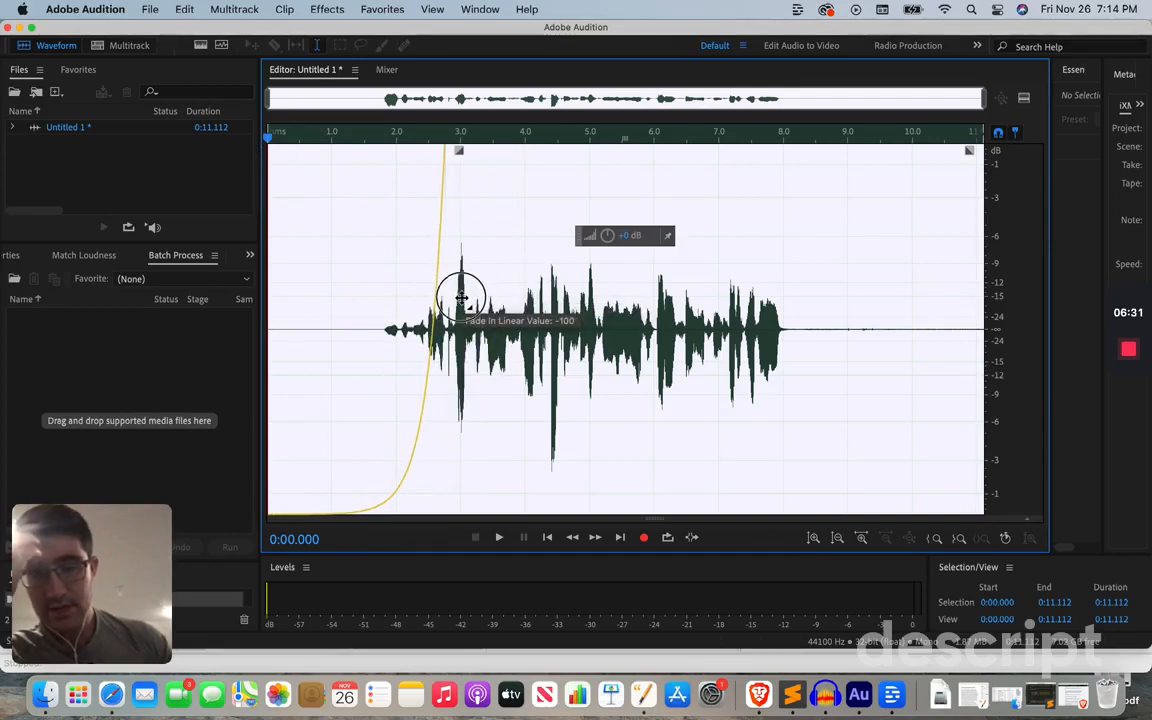
{"action": "left_click_drag", "start_coordinate": [460, 300], "coordinate": [404, 218]}
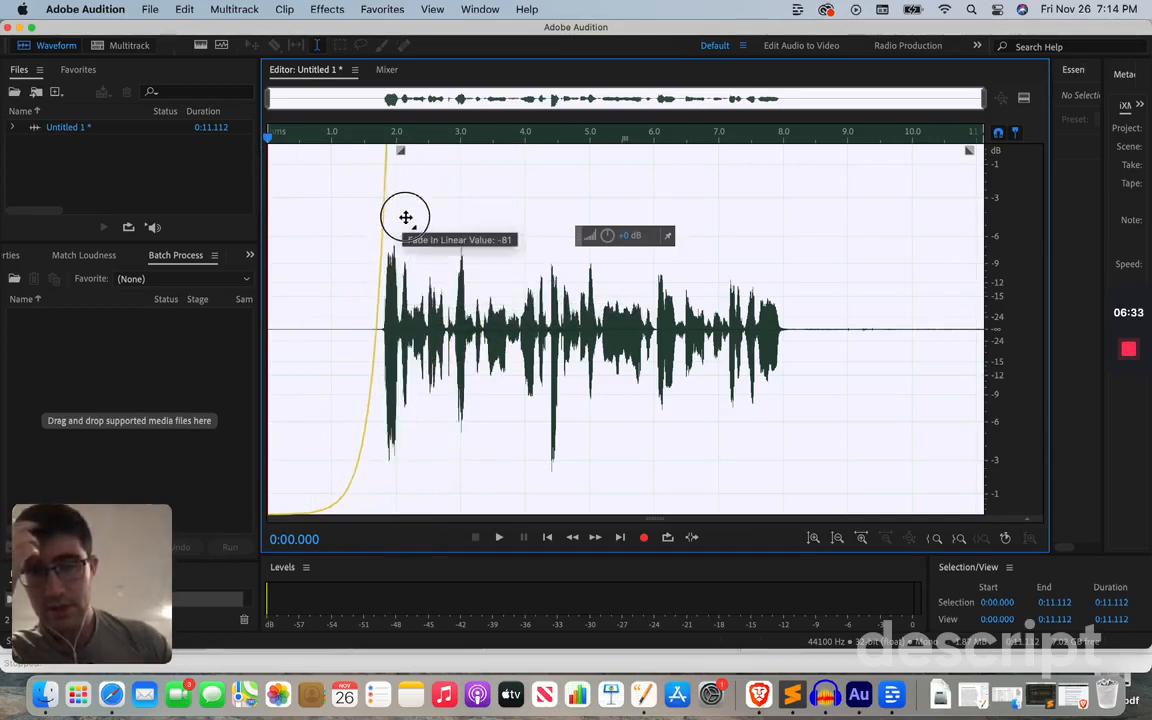
{"action": "left_click_drag", "start_coordinate": [404, 216], "coordinate": [396, 210]}
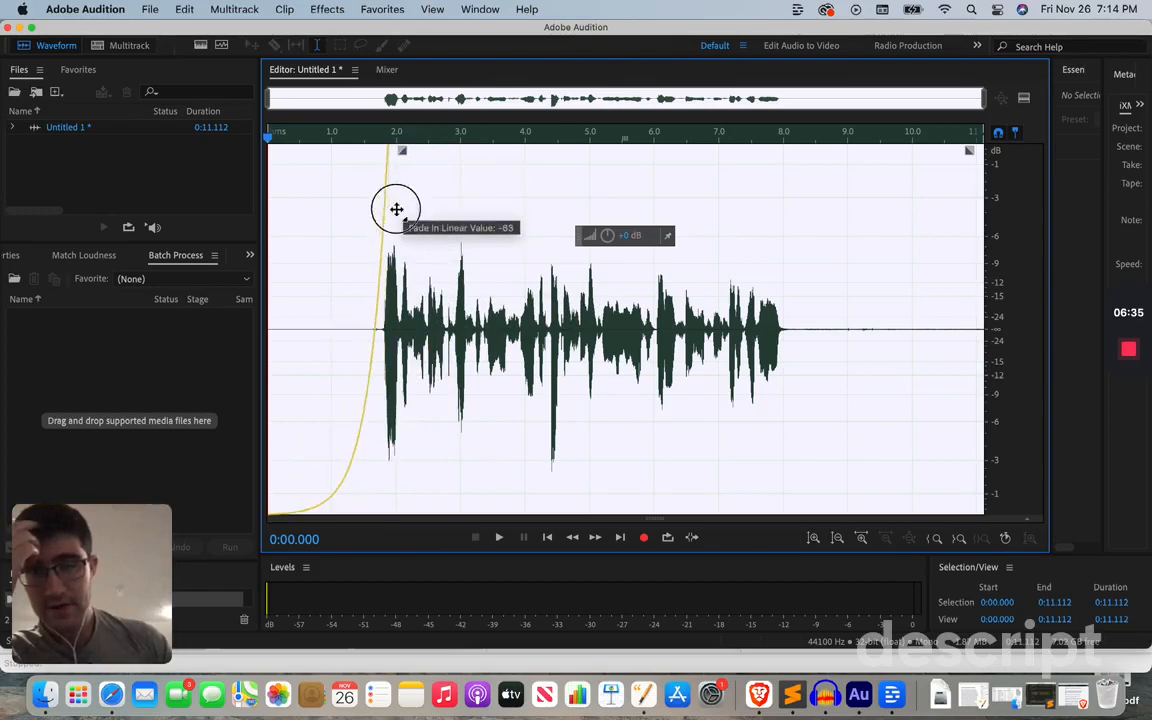
{"action": "left_click_drag", "start_coordinate": [396, 210], "coordinate": [356, 210]}
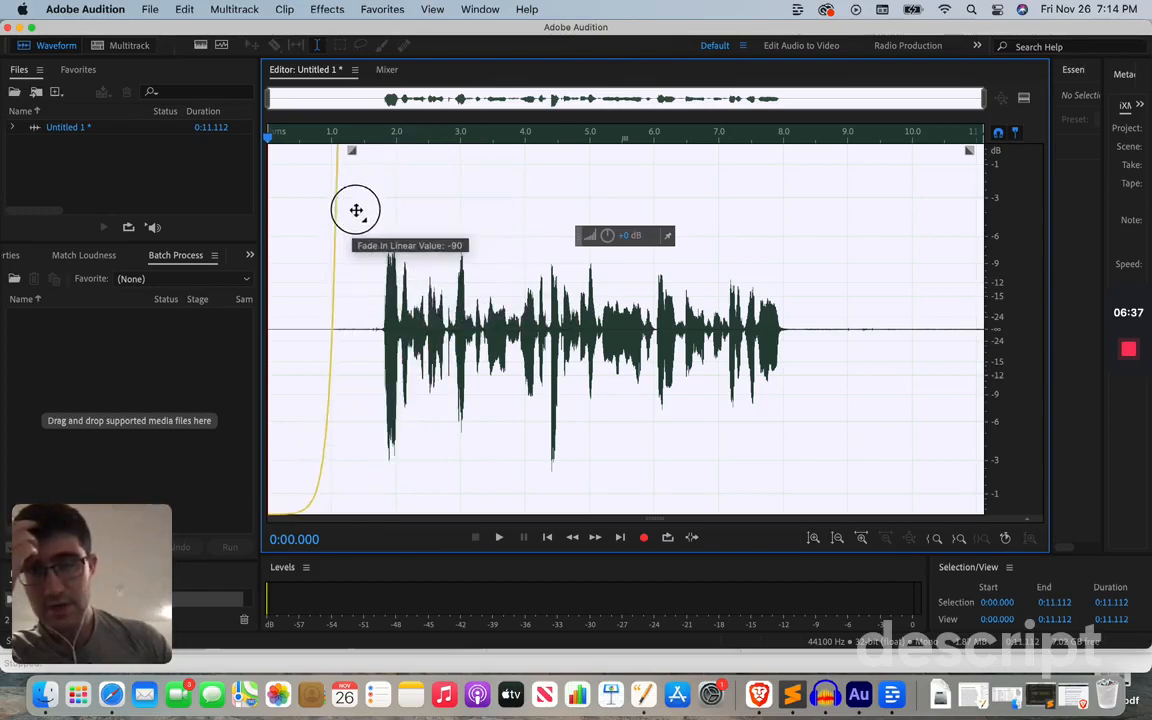
{"action": "left_click_drag", "start_coordinate": [356, 210], "coordinate": [364, 148]}
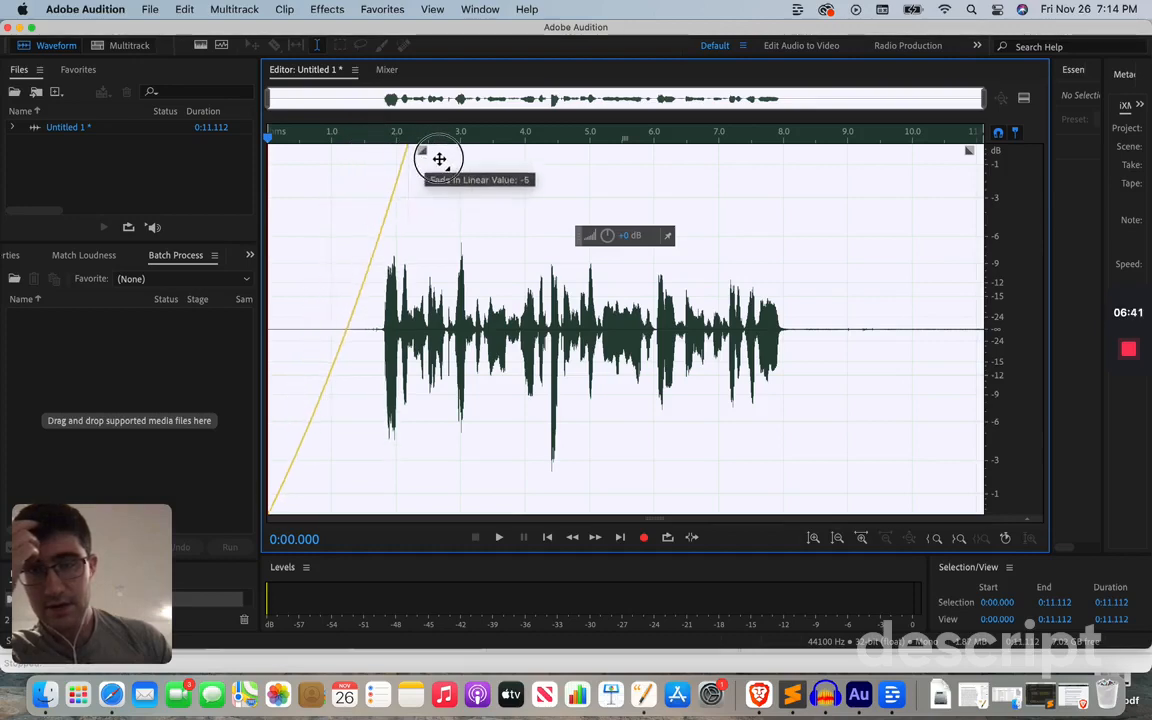
{"action": "left_click_drag", "start_coordinate": [440, 158], "coordinate": [472, 164]}
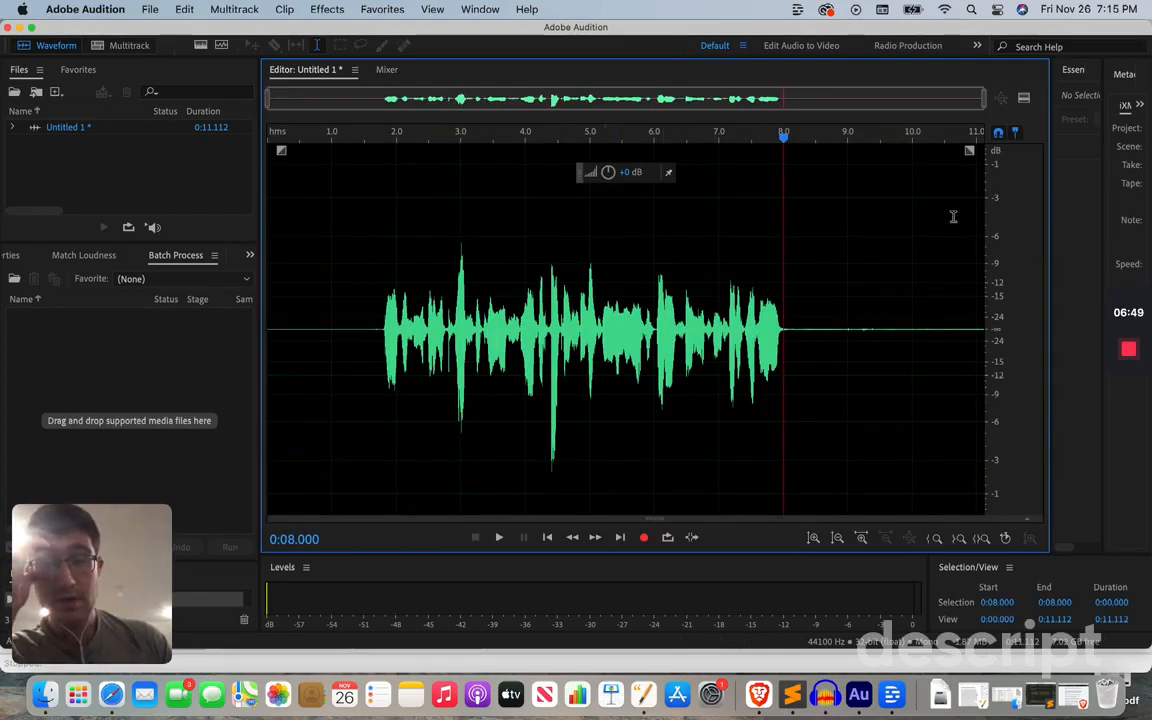
- Pull a fade-out in from the clip end to about 9 s with the Fade Out handle
{"action": "left_click_drag", "start_coordinate": [968, 150], "coordinate": [850, 224]}
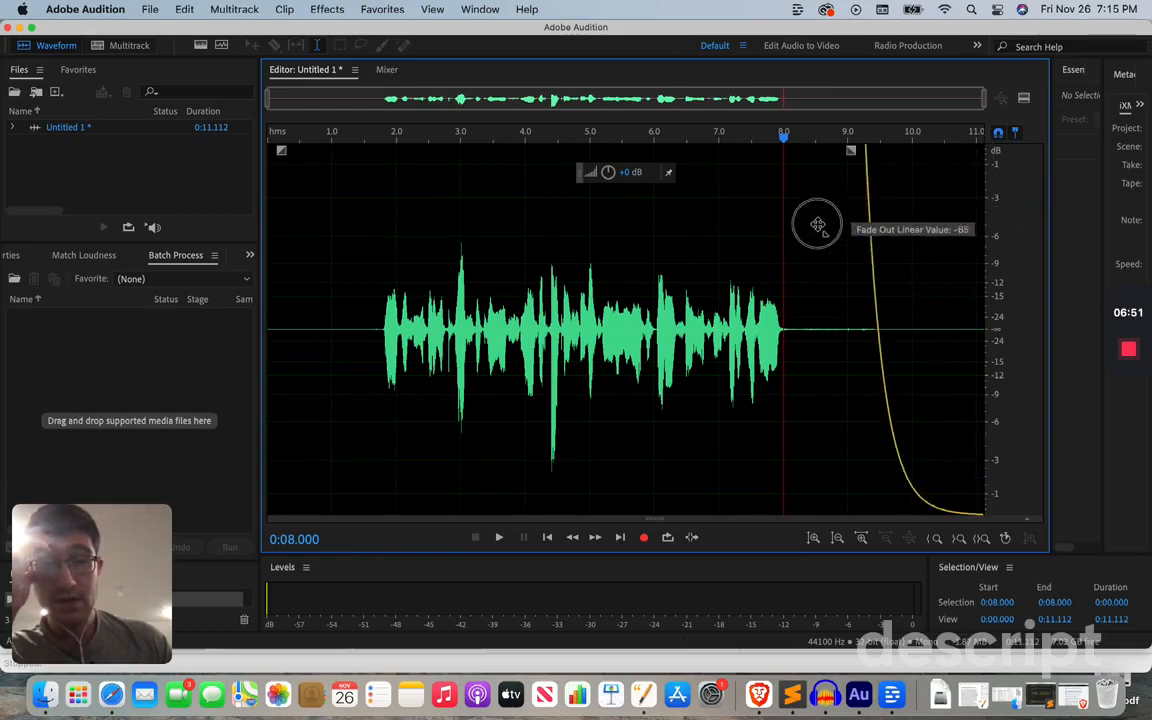
{"action": "left_click_drag", "start_coordinate": [818, 224], "coordinate": [728, 276]}
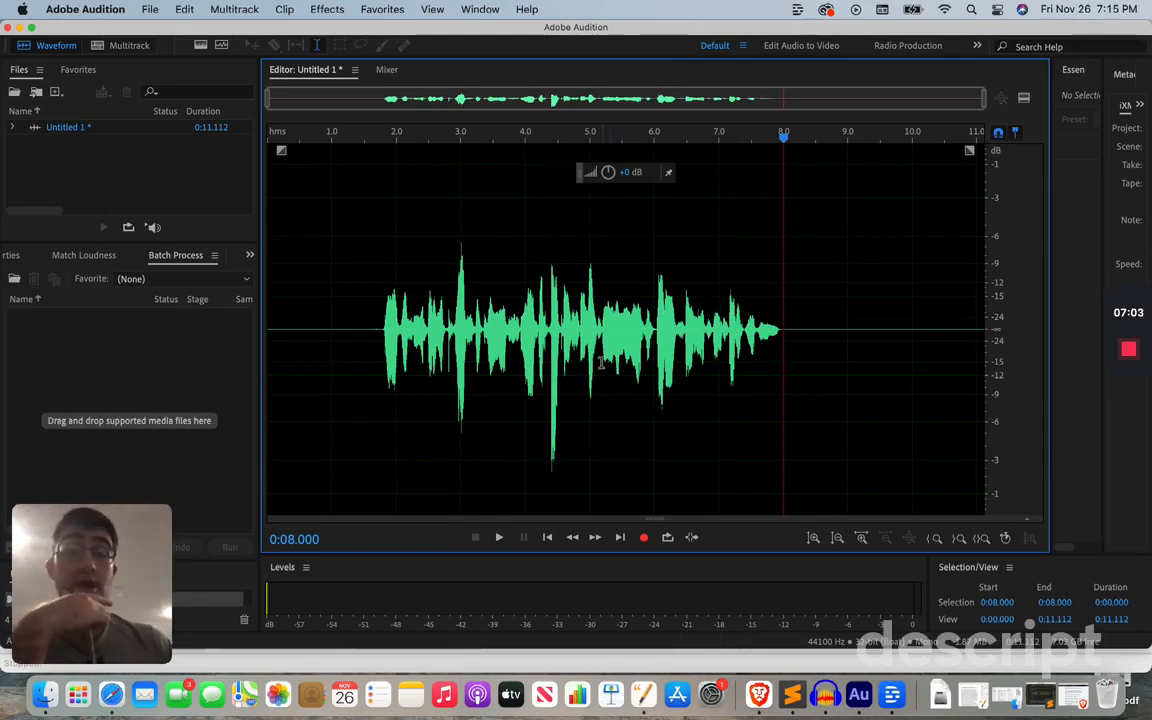
{"action": "mouse_move", "coordinate": [670, 290]}
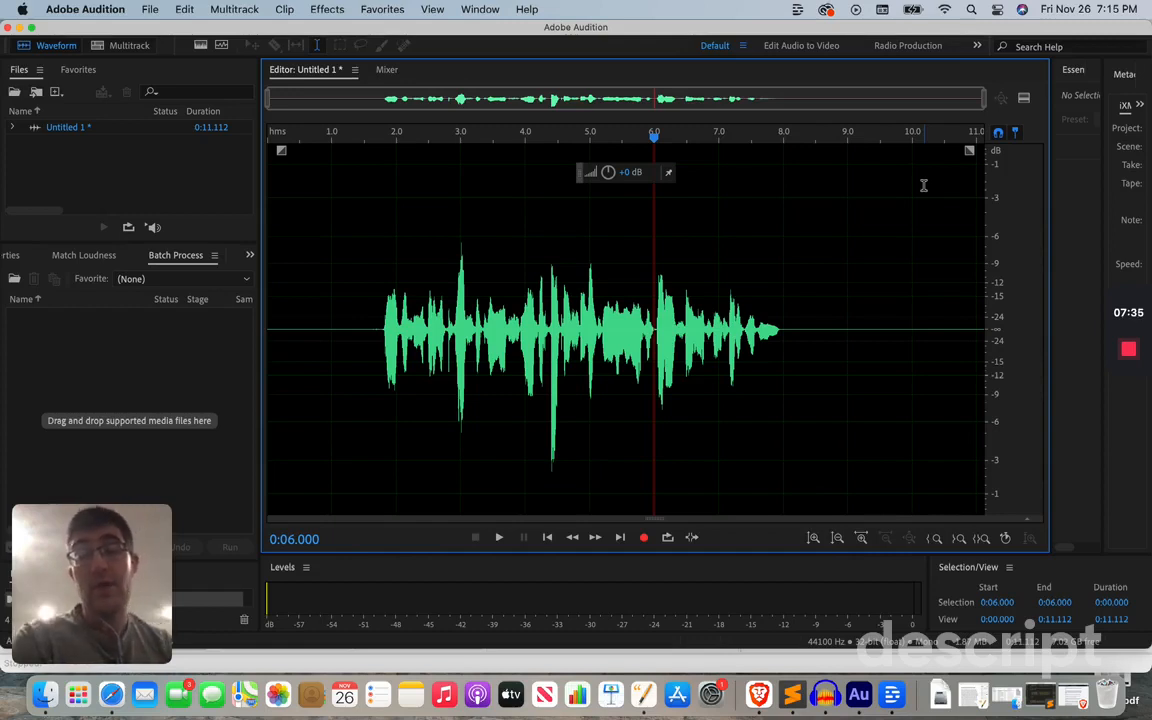
{"action": "mouse_move", "coordinate": [296, 182]}
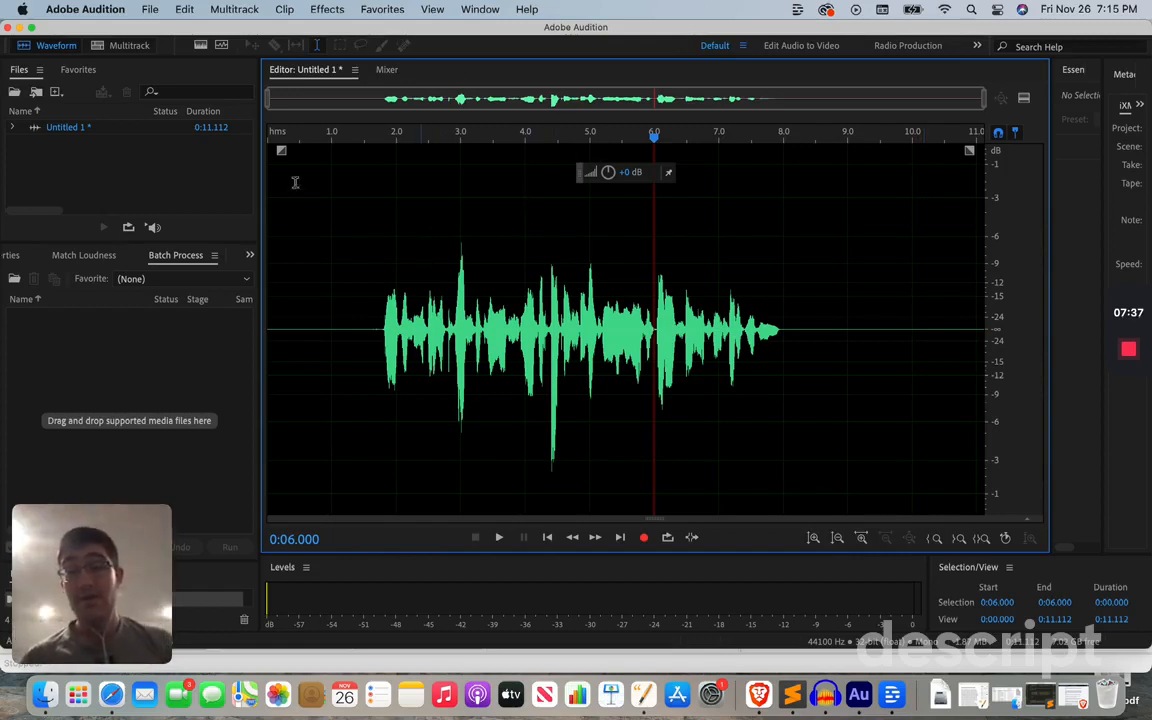
{"action": "mouse_move", "coordinate": [284, 150]}
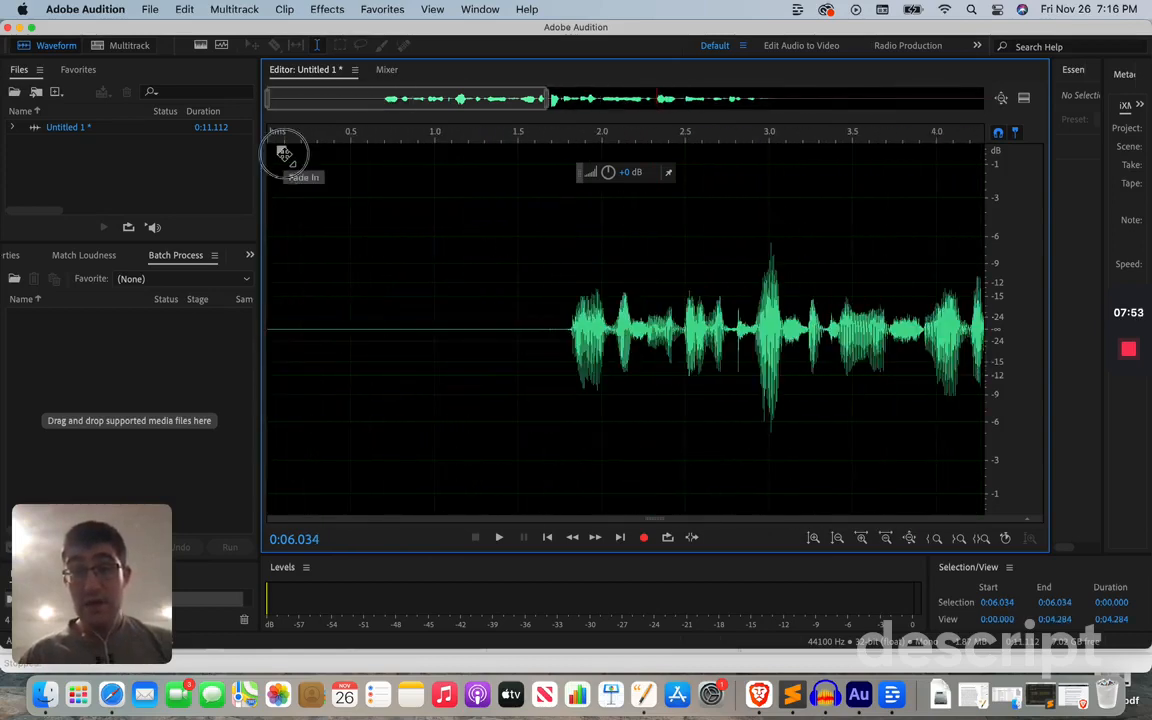
- Flatten the fade-in handle so the clip starts at full volume again
{"action": "left_click_drag", "start_coordinate": [284, 150], "coordinate": [630, 308]}
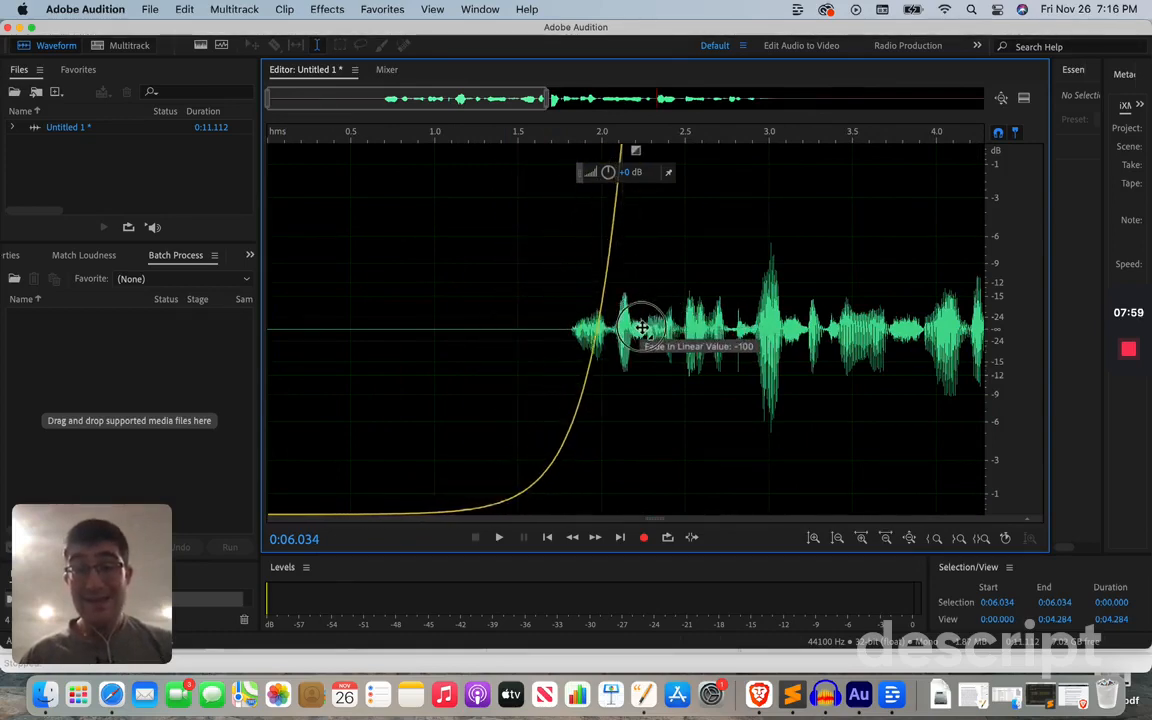
{"action": "left_click_drag", "start_coordinate": [636, 150], "coordinate": [708, 150]}
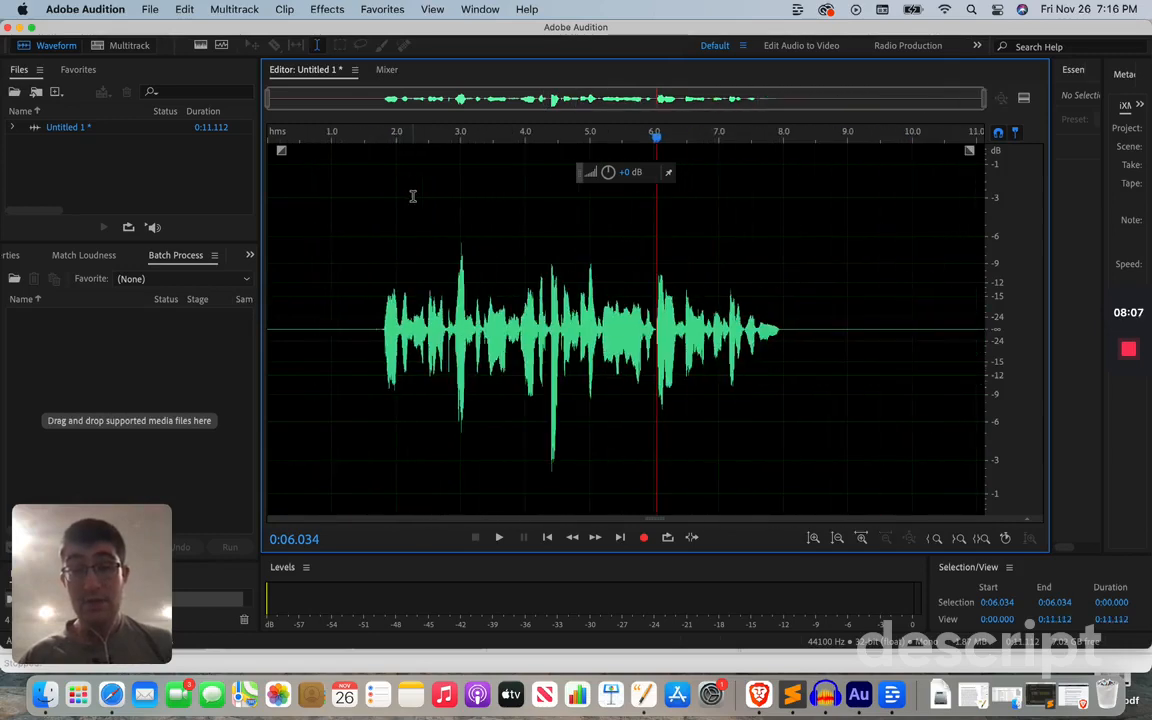
{"action": "mouse_move", "coordinate": [616, 72]}
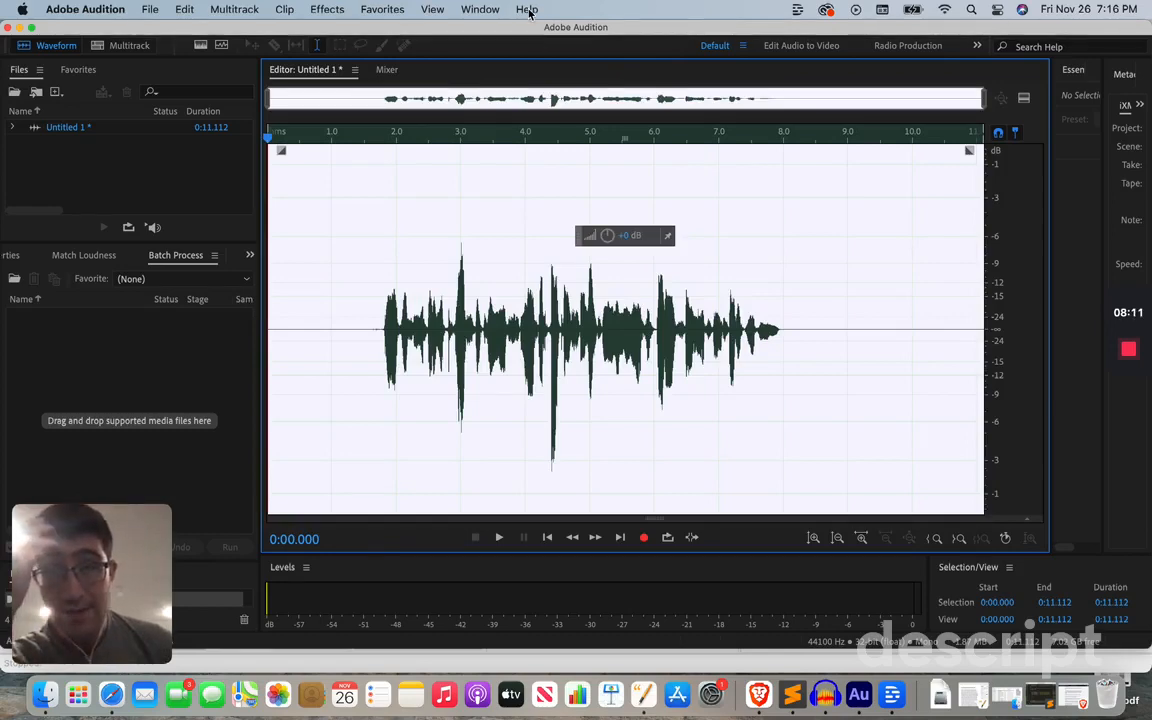
{"action": "left_click", "coordinate": [528, 8]}
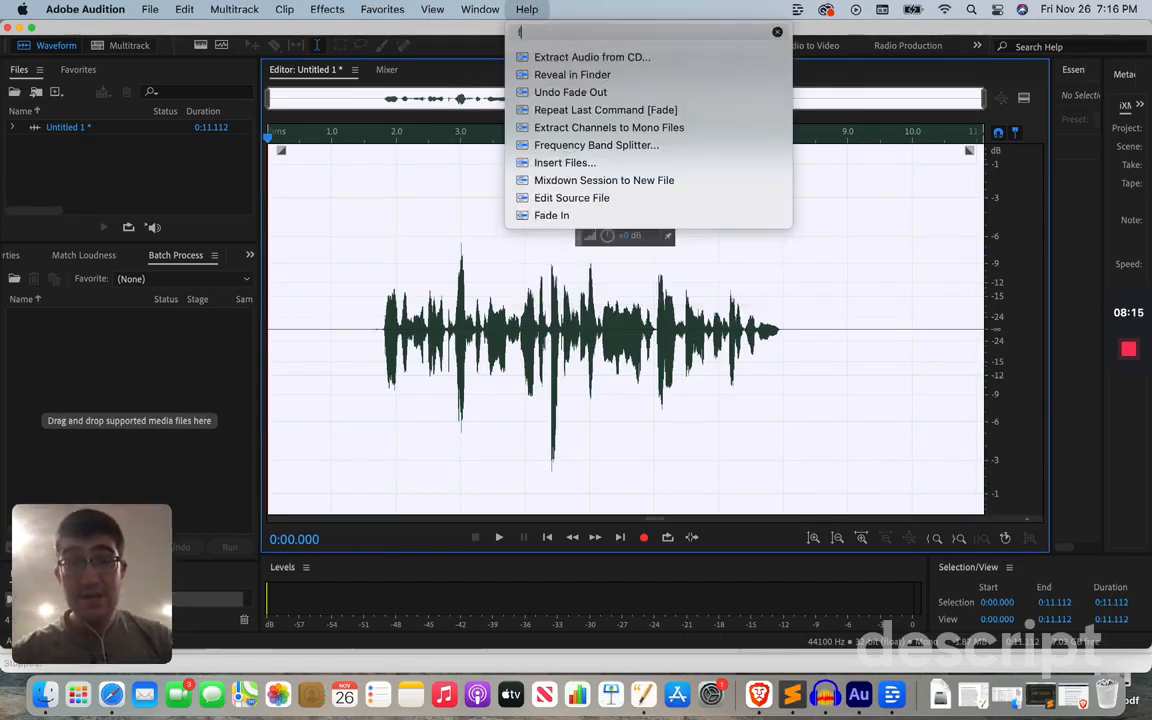
{"action": "type", "text": "fade"}
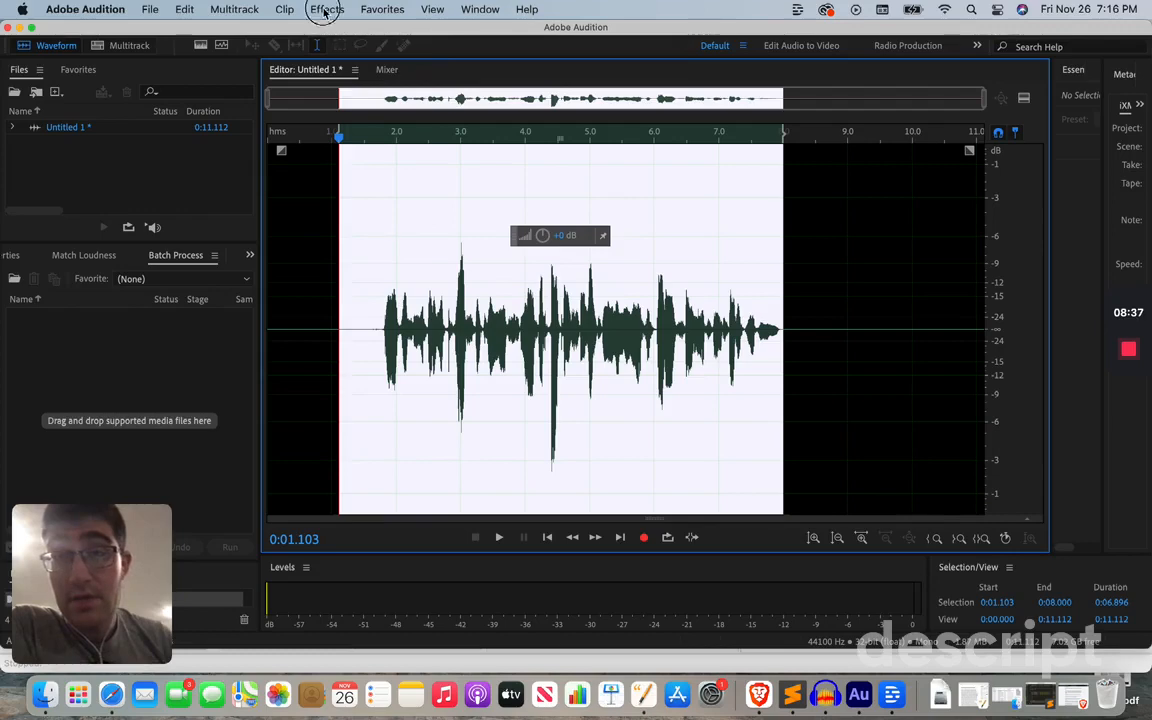
{"action": "left_click", "coordinate": [284, 8]}
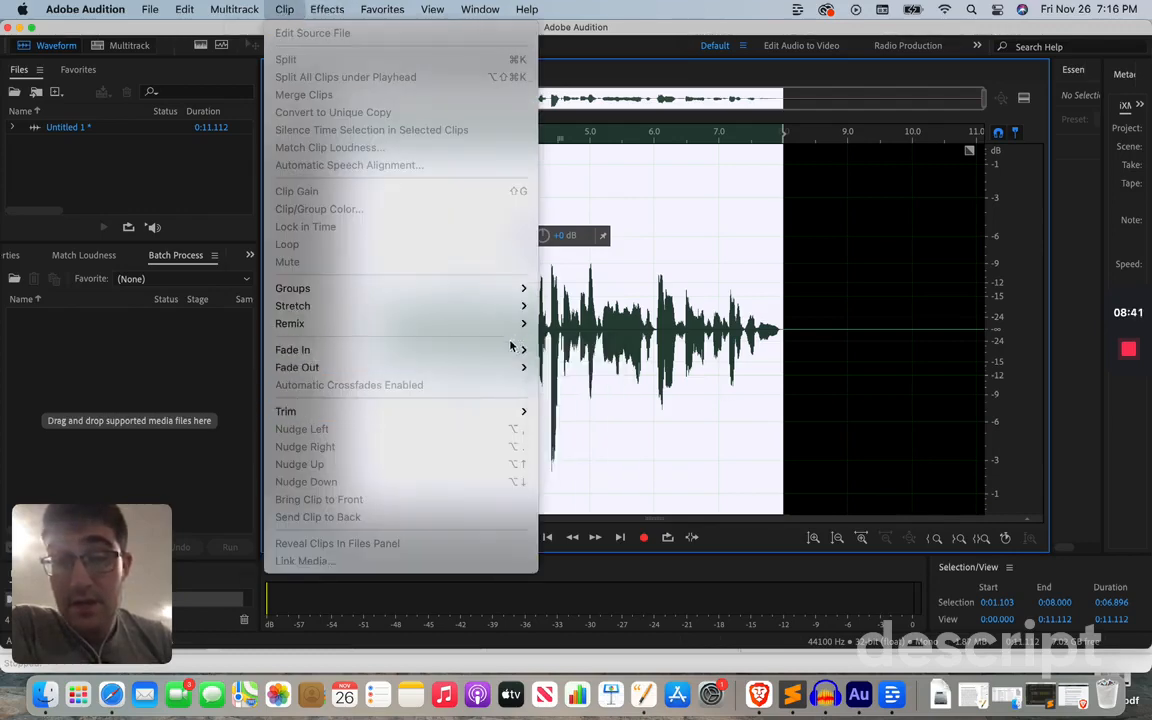
{"action": "mouse_move", "coordinate": [292, 348]}
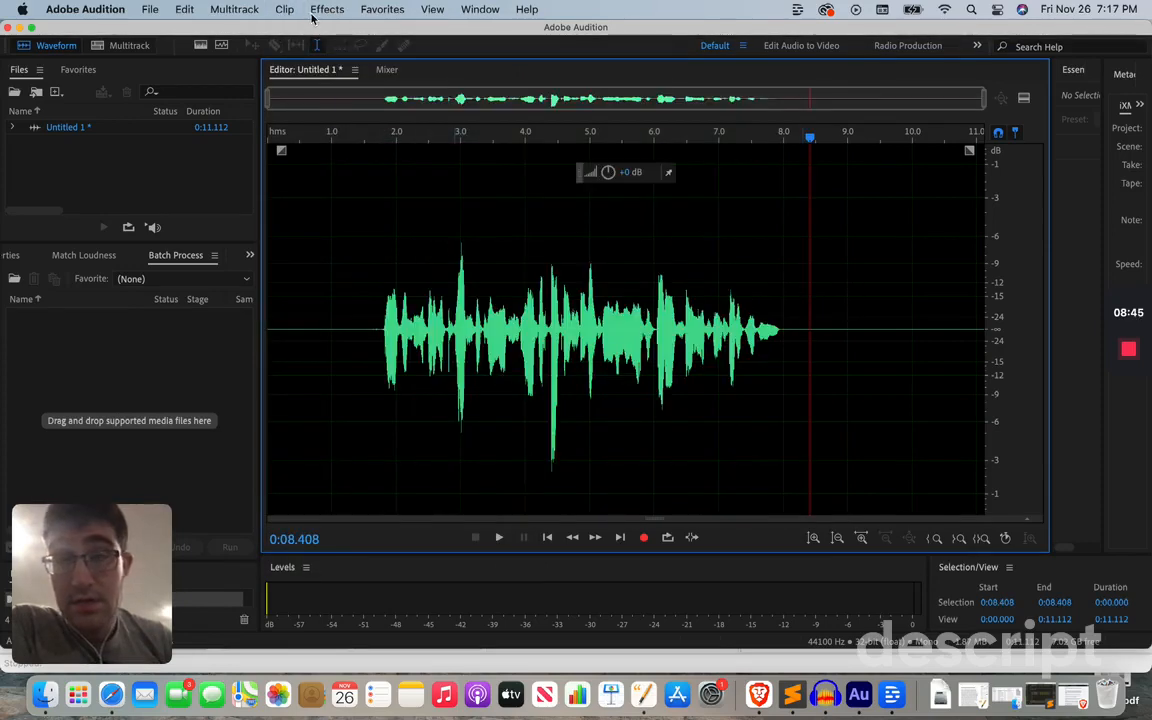
{"action": "left_click", "coordinate": [284, 8]}
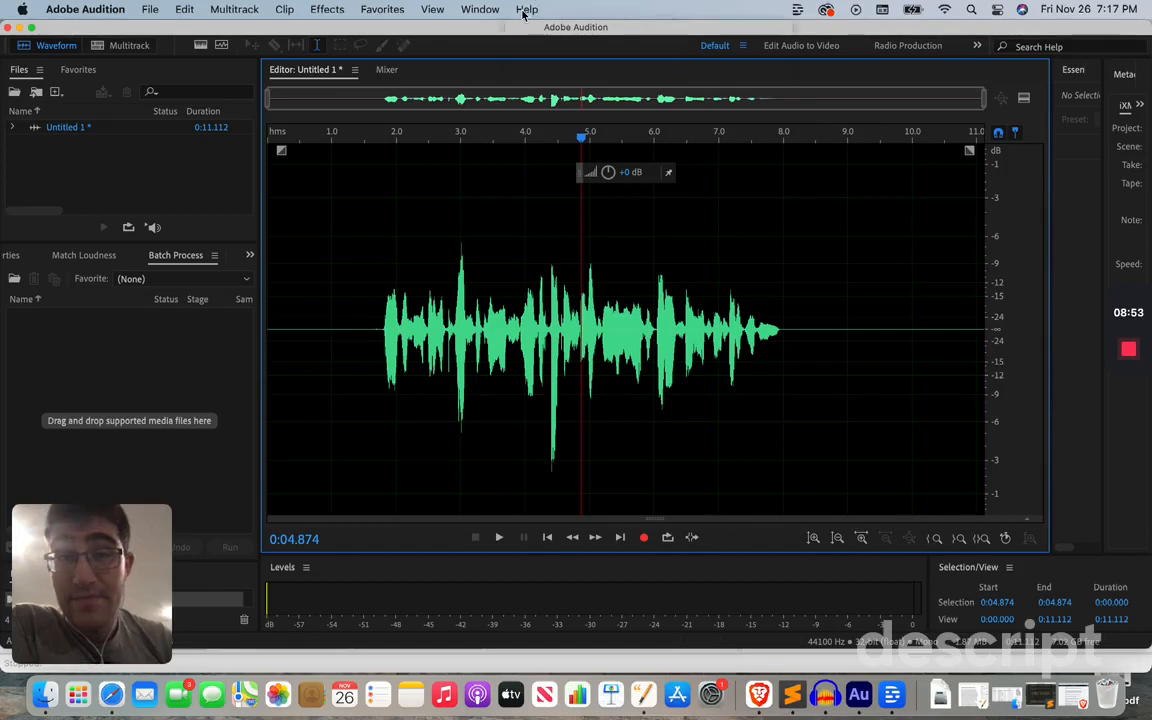
{"action": "mouse_move", "coordinate": [344, 204]}
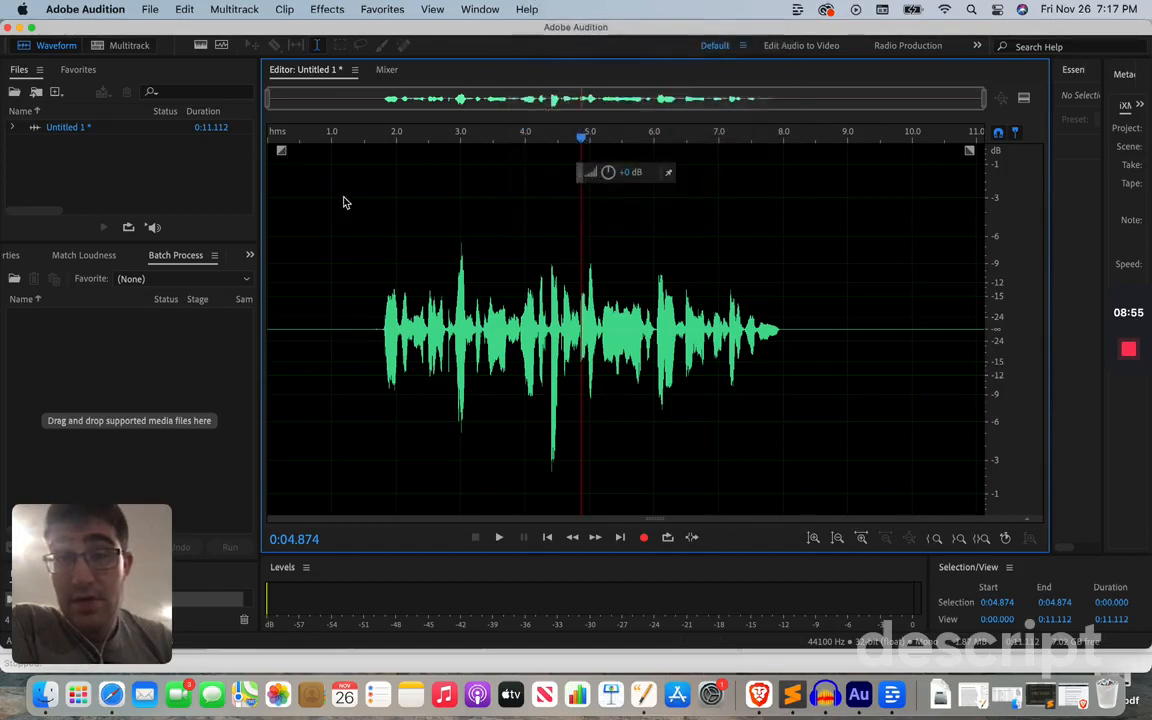
{"action": "mouse_move", "coordinate": [376, 140]}
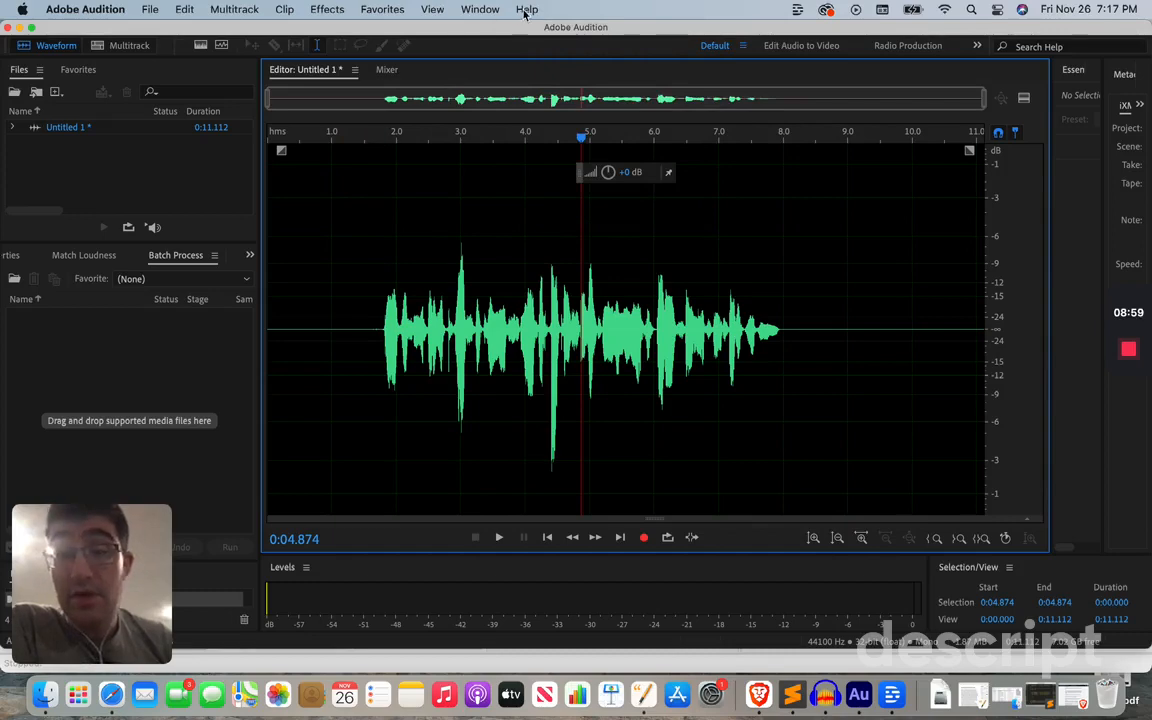
{"action": "left_click", "coordinate": [526, 8]}
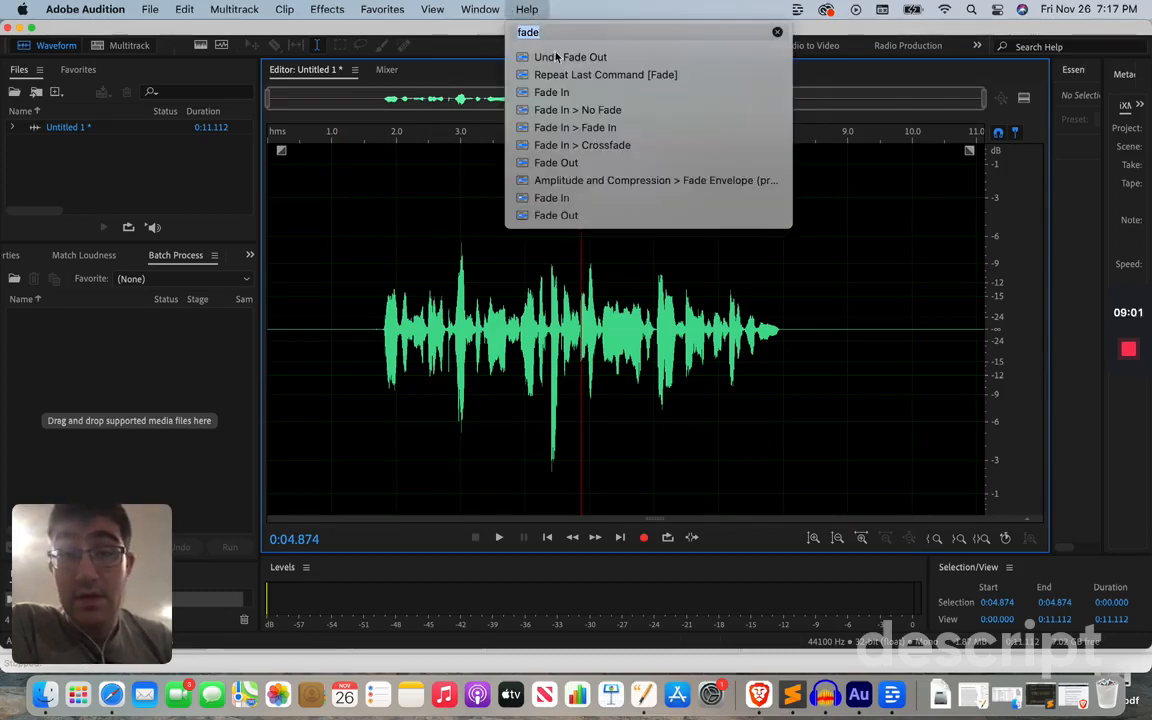
{"action": "left_click", "coordinate": [184, 8]}
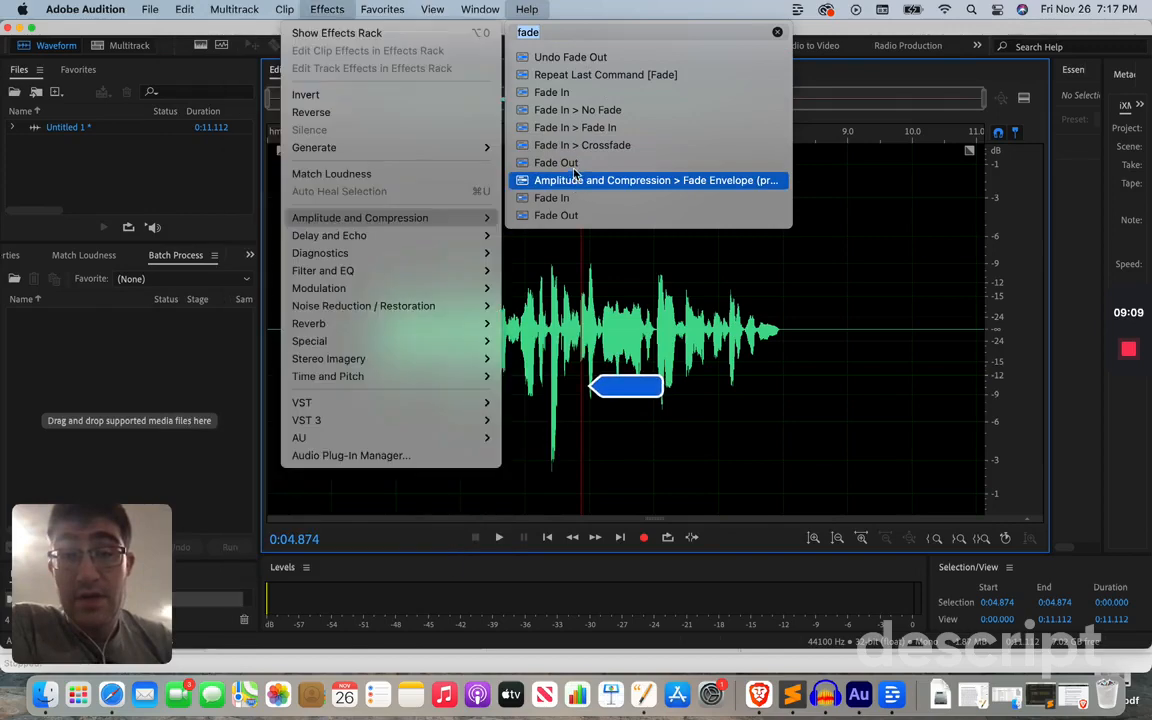
{"action": "left_click", "coordinate": [382, 8]}
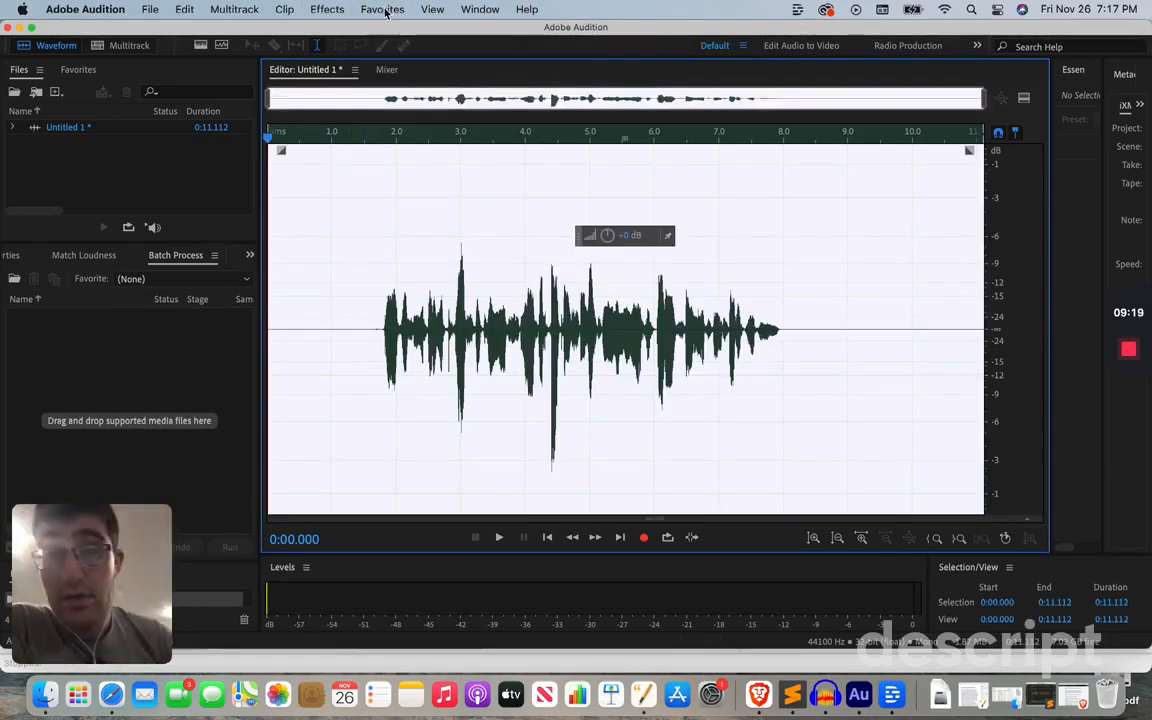
- Apply the Fade In favorite across the whole clip, then undo it to restore full level
{"action": "left_click", "coordinate": [382, 8]}
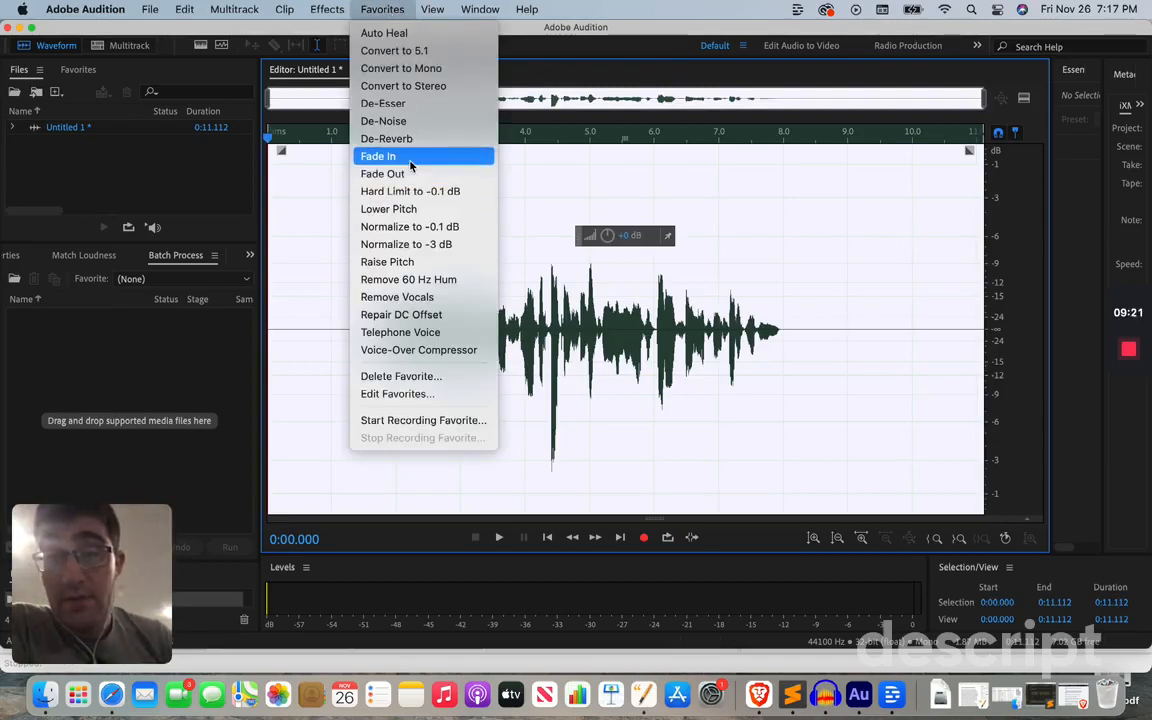
{"action": "left_click", "coordinate": [378, 156]}
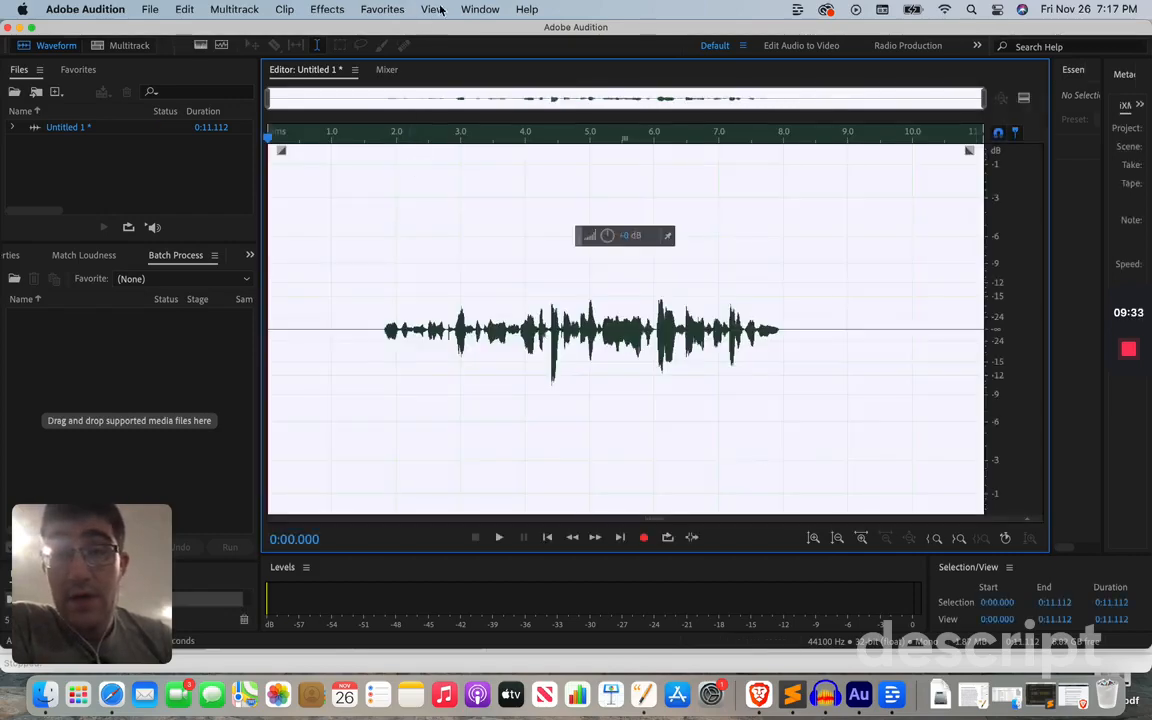
{"action": "left_click", "coordinate": [184, 8]}
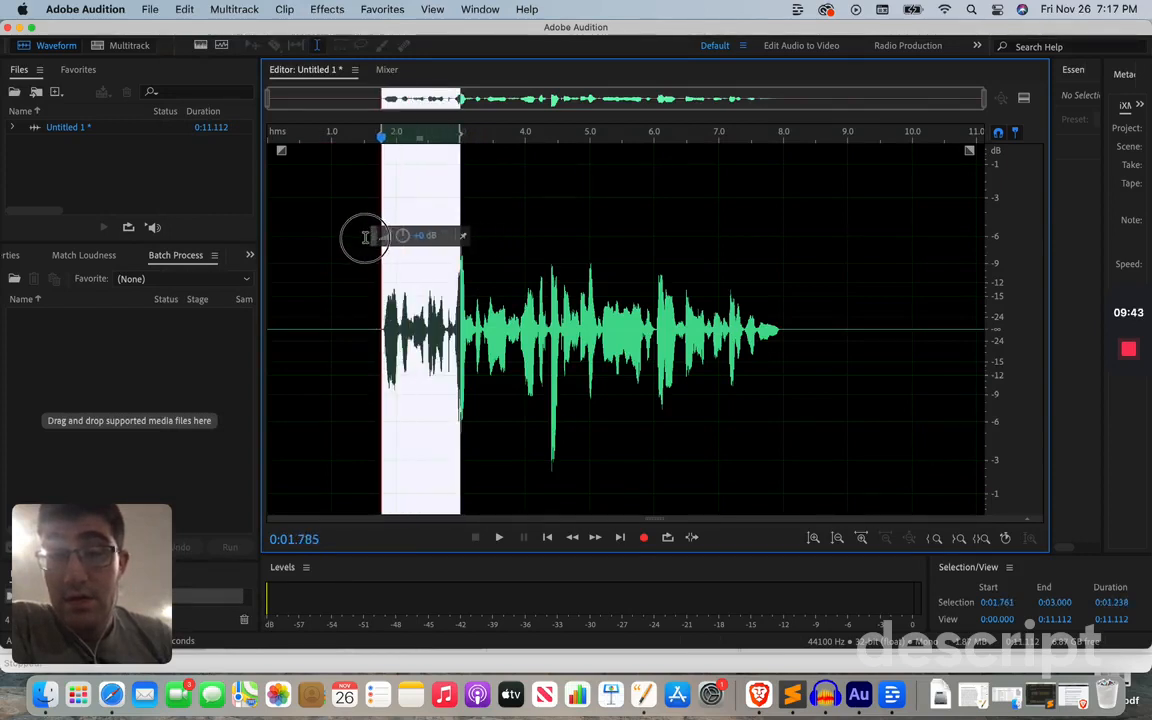
- Apply the Fade In favorite to the selected speech opening, about 1.8 to 3 seconds
{"action": "left_click", "coordinate": [382, 8]}
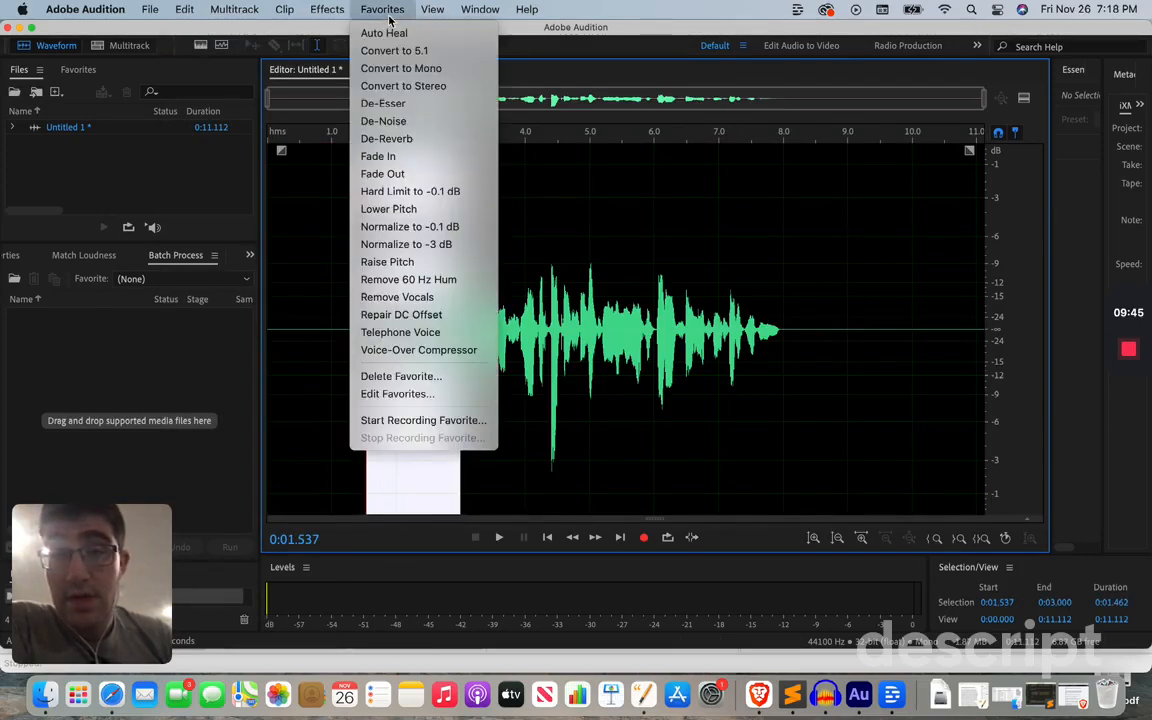
{"action": "left_click", "coordinate": [378, 156]}
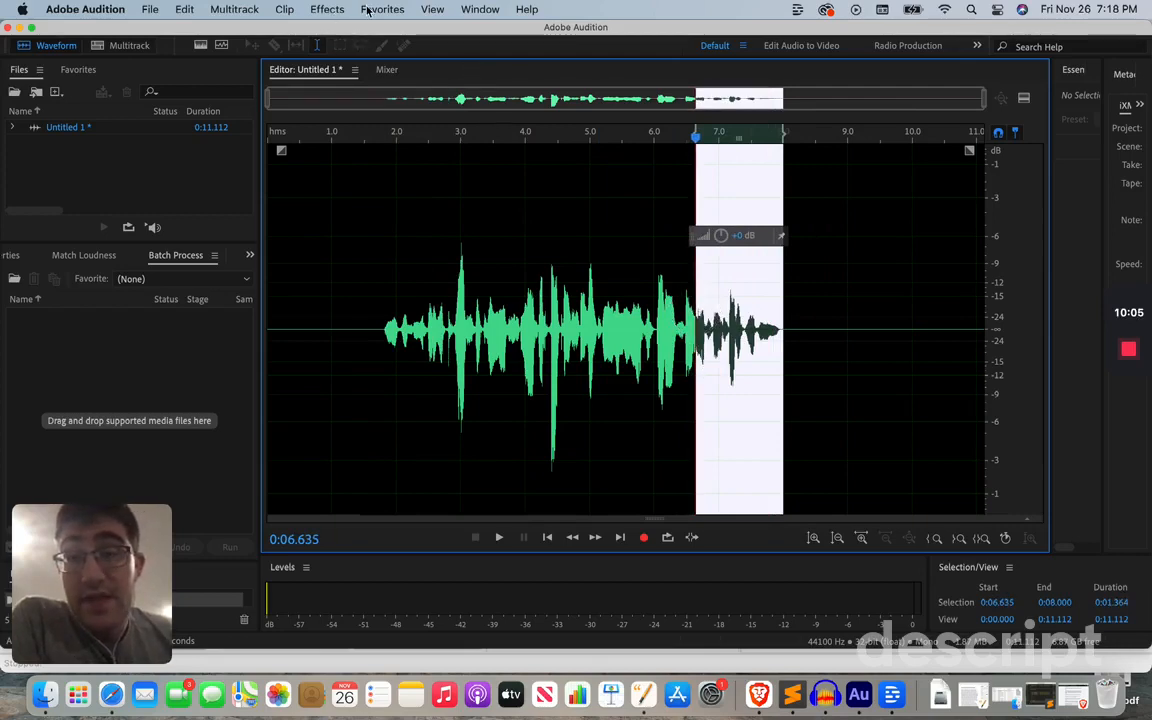
{"action": "left_click", "coordinate": [382, 8]}
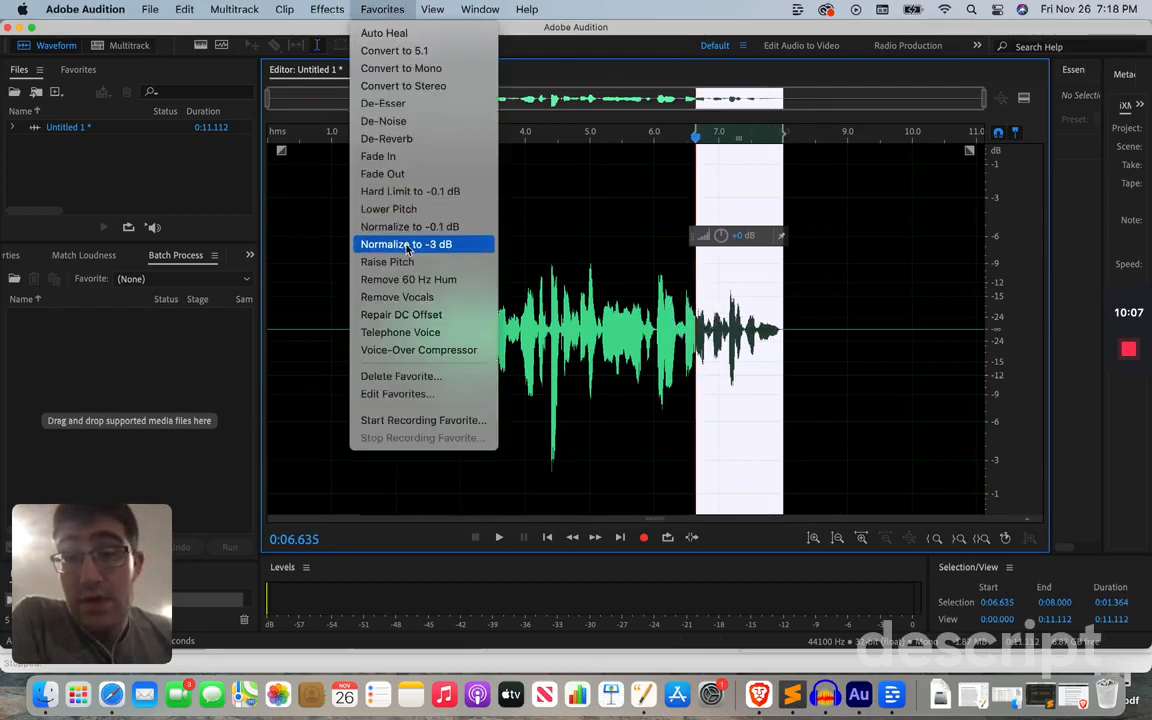
{"action": "mouse_move", "coordinate": [408, 172]}
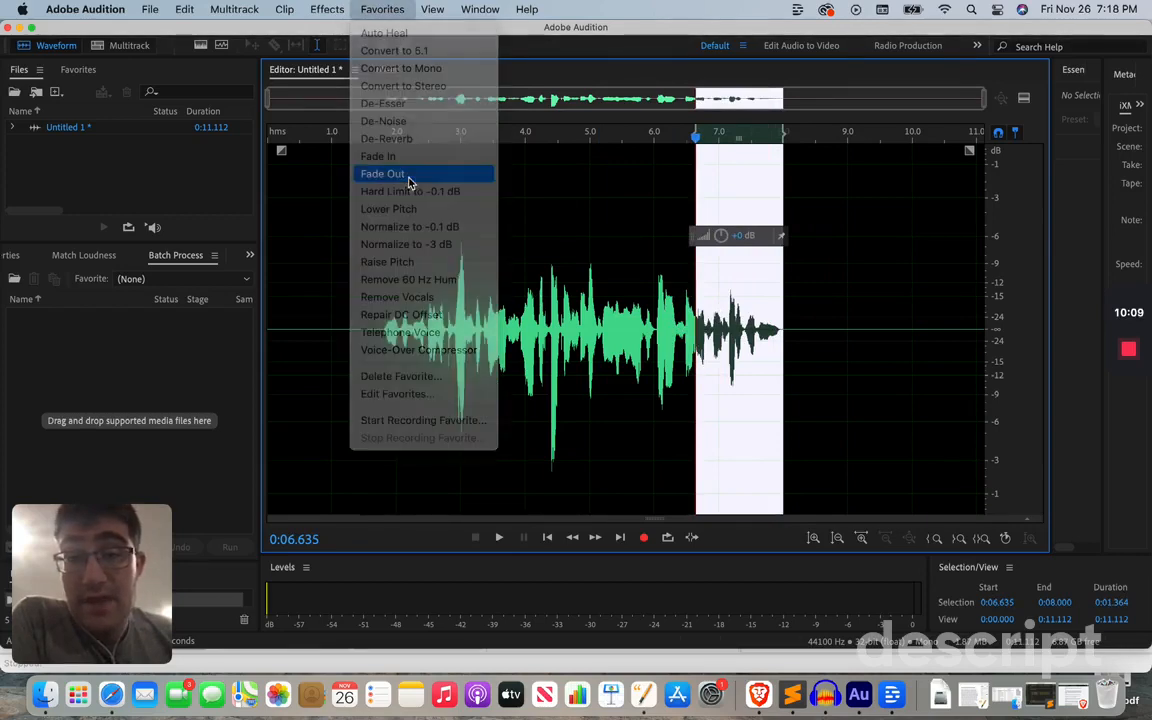
{"action": "left_click", "coordinate": [382, 172]}
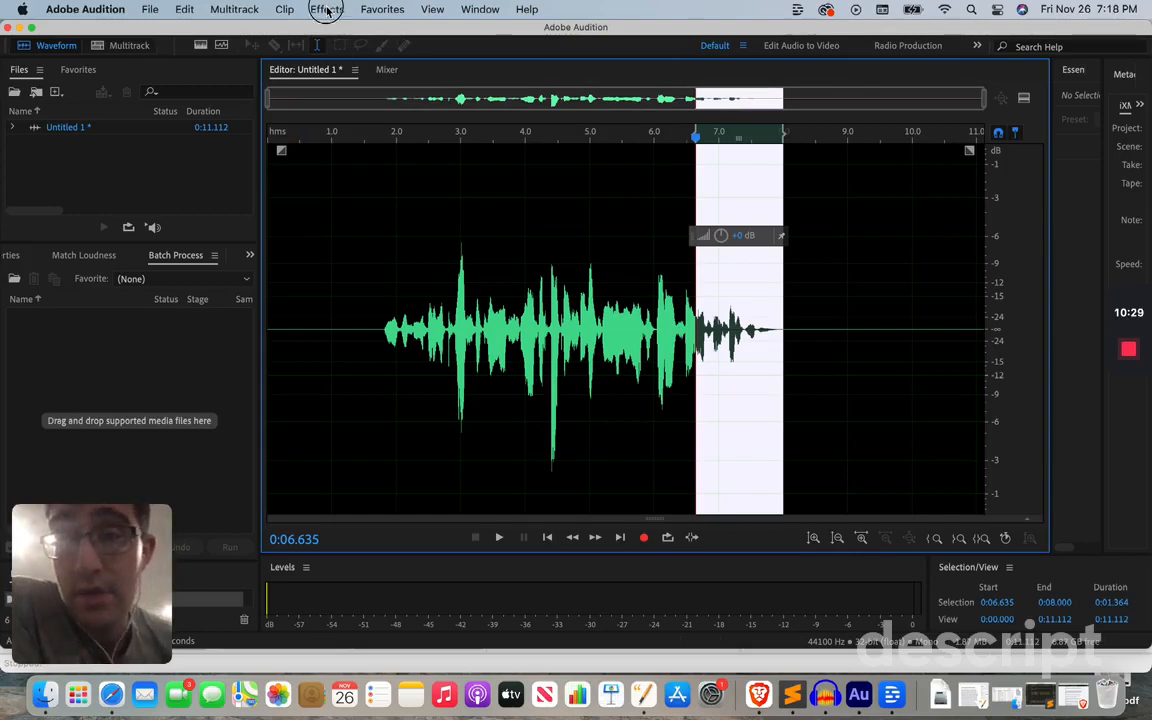
{"action": "left_click", "coordinate": [232, 8]}
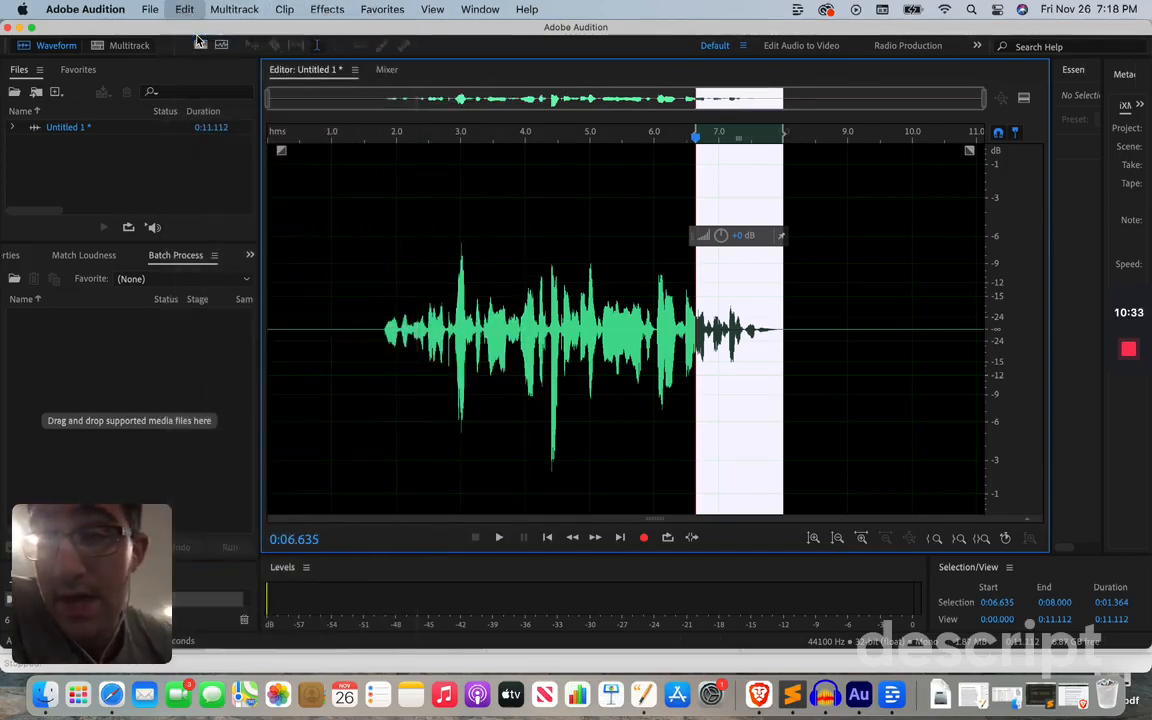
{"action": "left_click", "coordinate": [184, 8]}
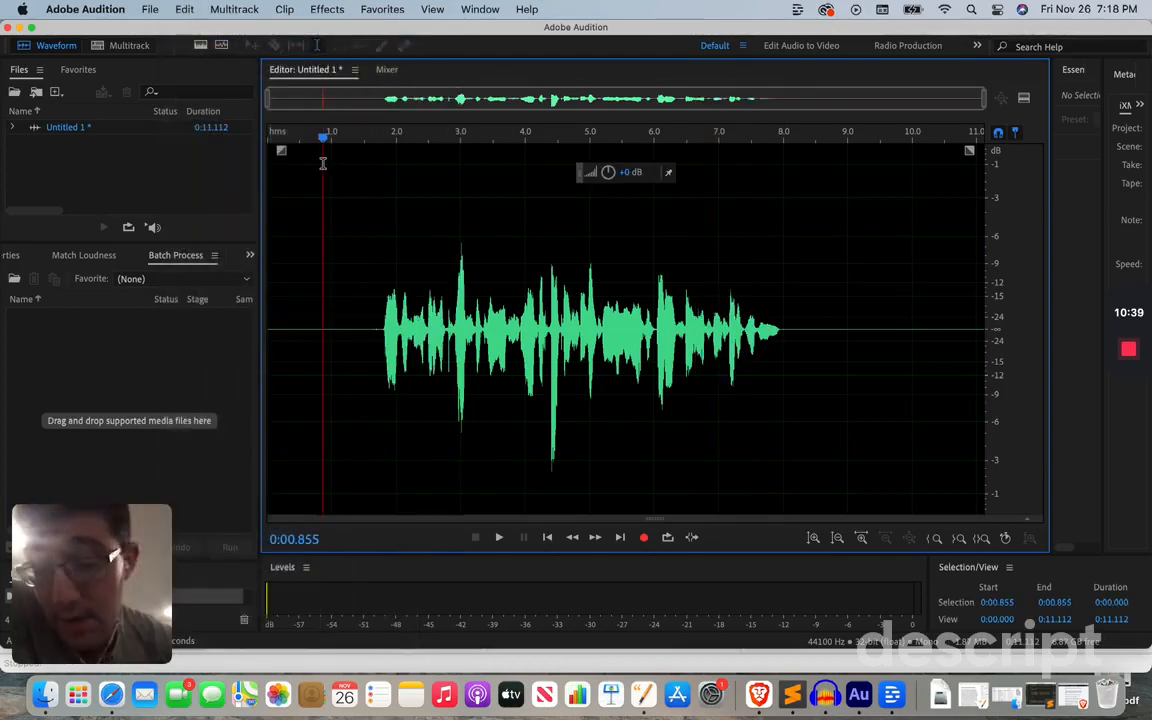
- Apply the Fade Out favorite across the entire 11-second Untitled 1 clip
{"action": "left_click", "coordinate": [382, 8]}
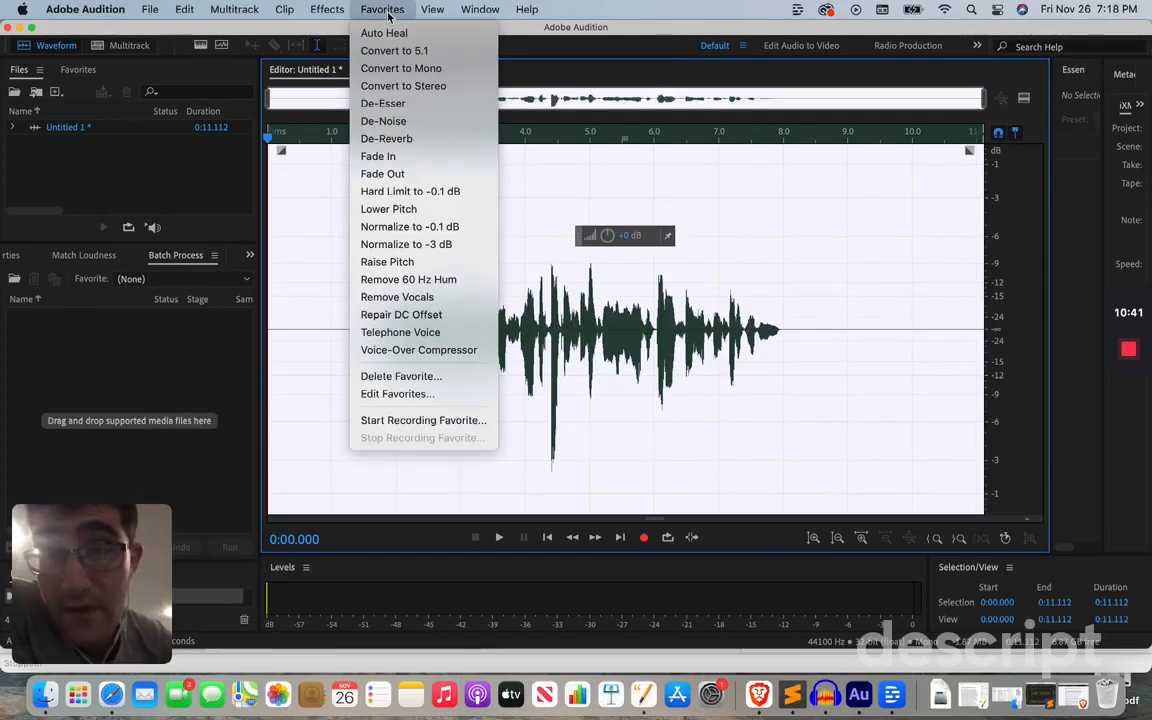
{"action": "mouse_move", "coordinate": [382, 172]}
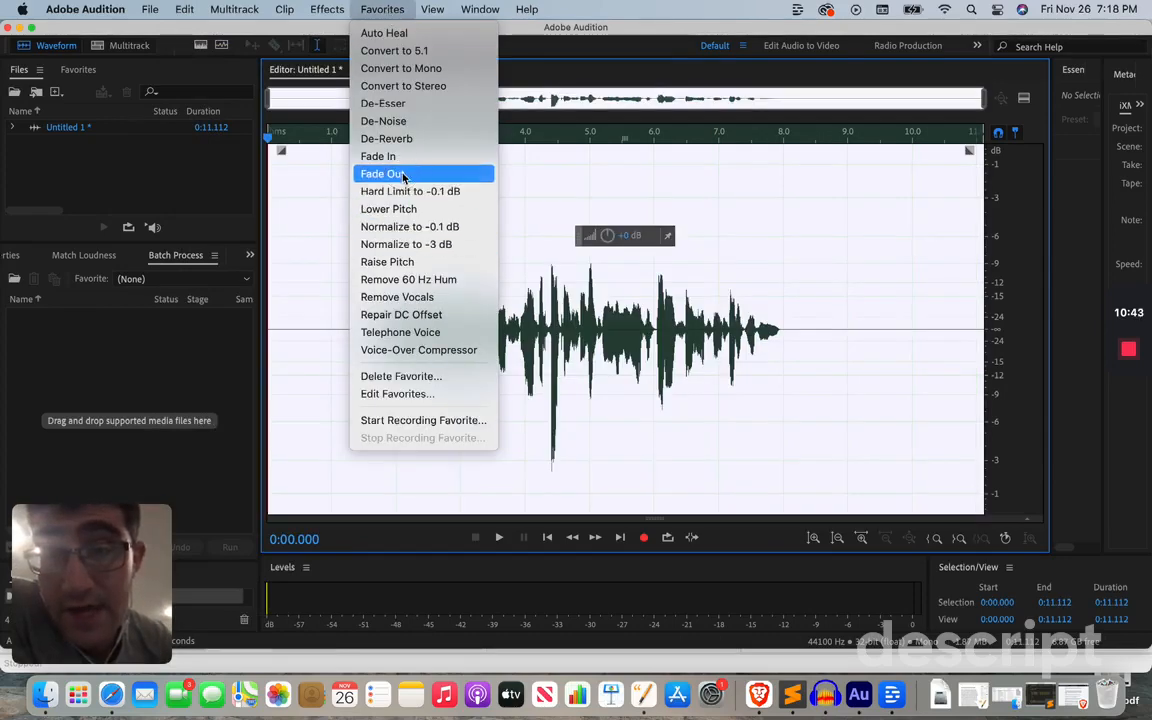
{"action": "left_click", "coordinate": [382, 172]}
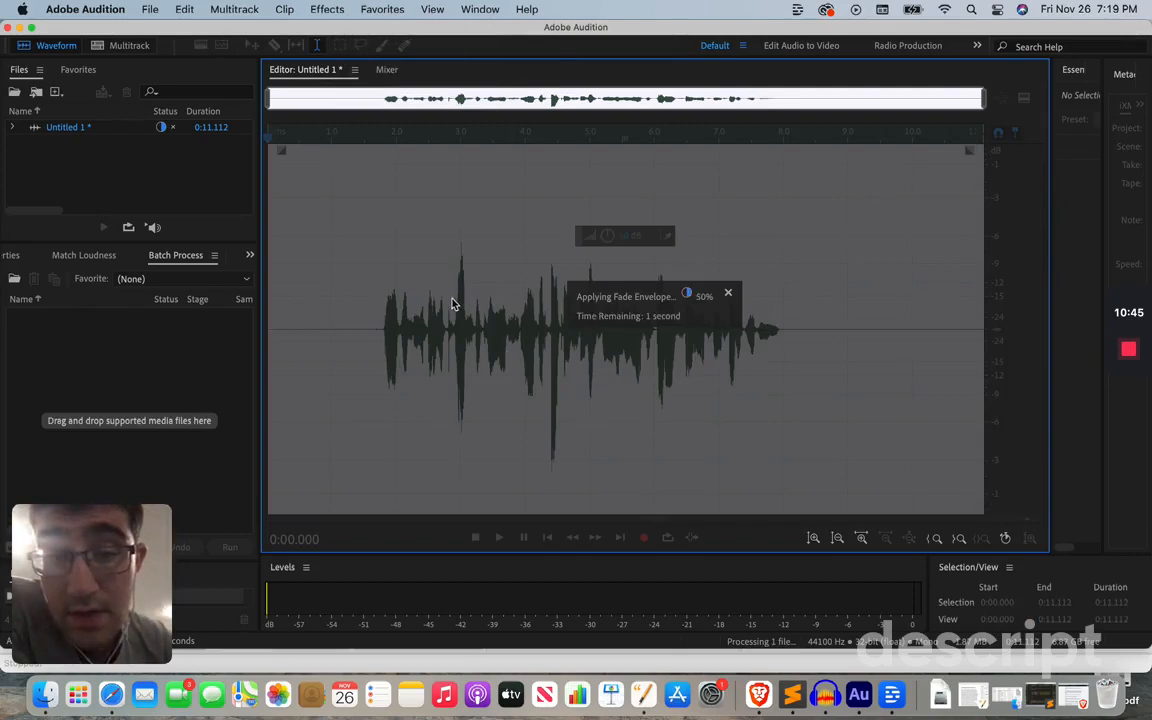